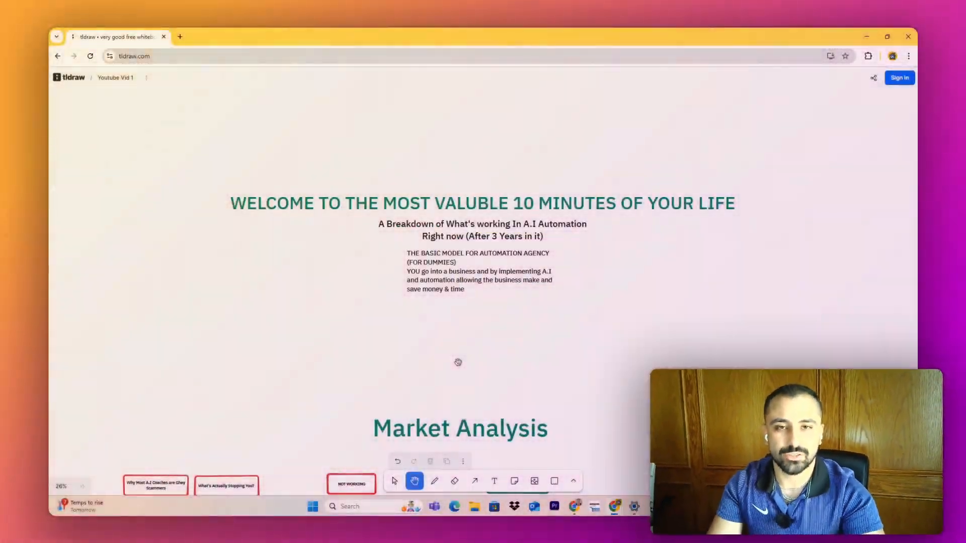
# Step: Pan the canvas from the welcome headline toward the Market Analysis section
pyautogui.moveTo(458, 362); pyautogui.dragTo(568, 340)
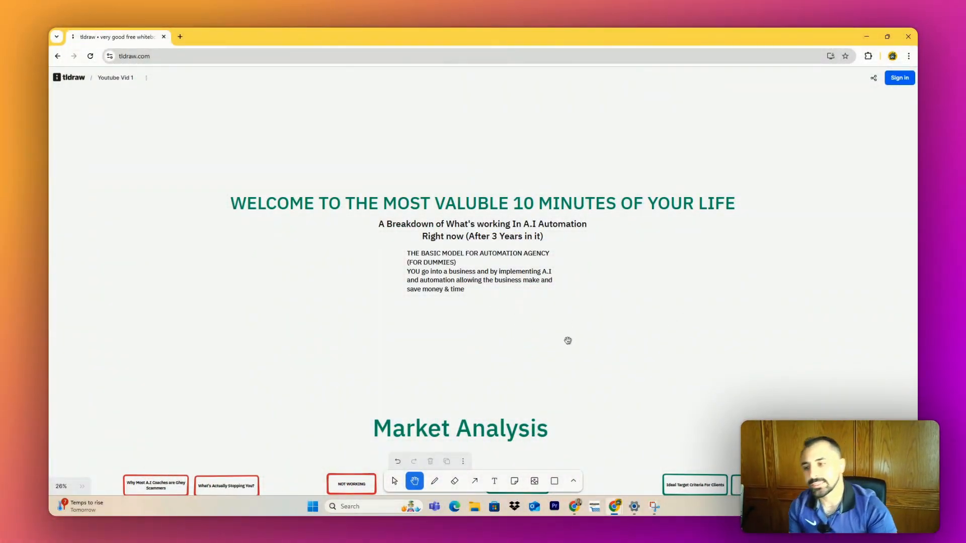
pyautogui.moveTo(561, 239)
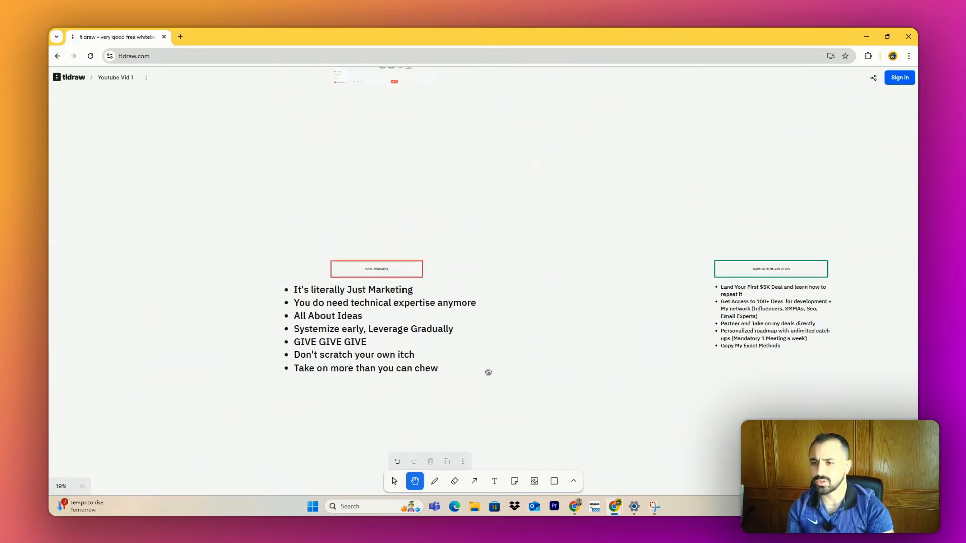
# Step: Scroll down past the About me section to the Market Analysis coaches and obstacles boxes
pyautogui.scroll(-3)
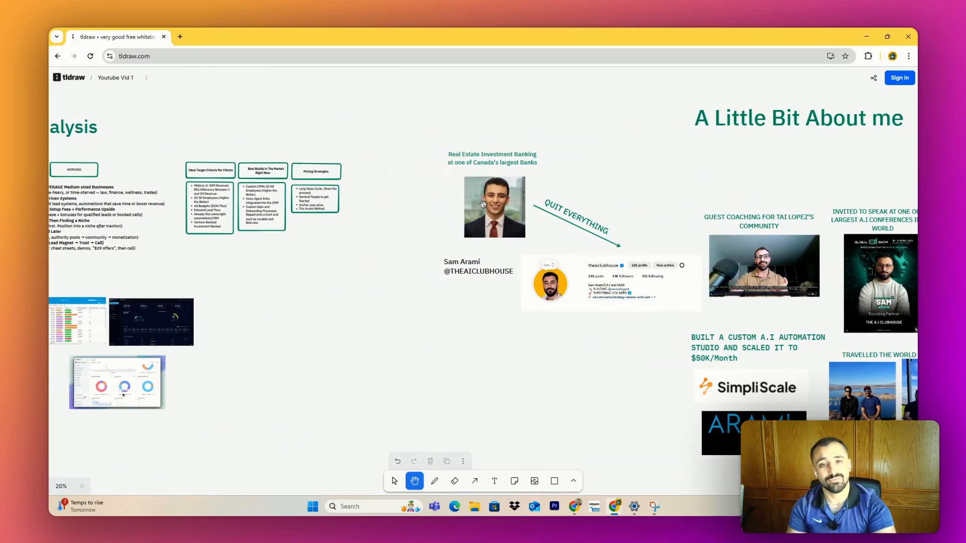
pyautogui.moveTo(581, 370)
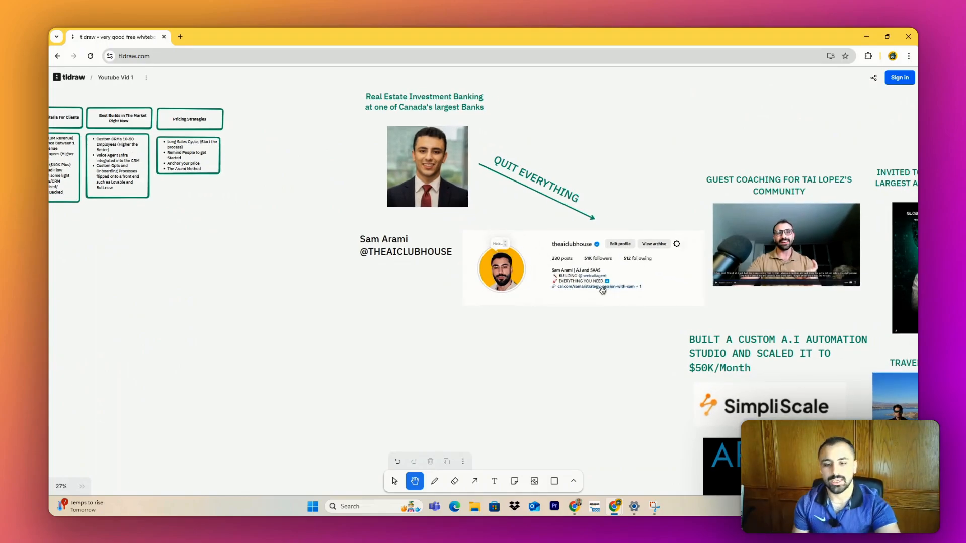
pyautogui.scroll(-3)
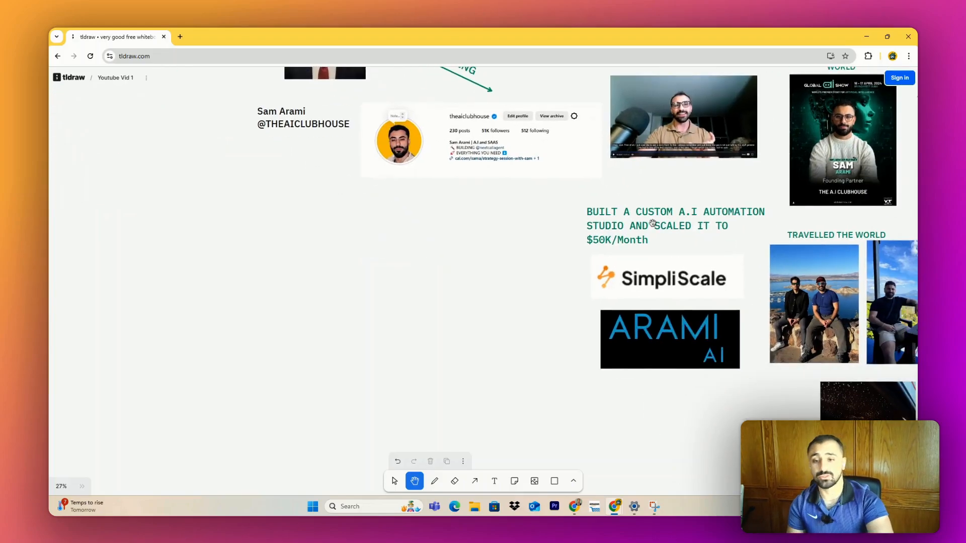
pyautogui.moveTo(719, 265)
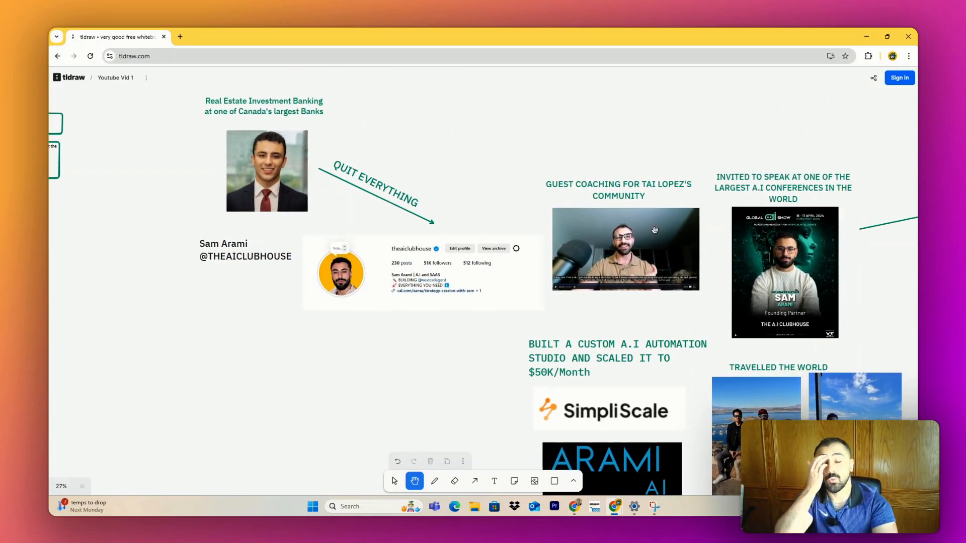
pyautogui.moveTo(675, 218)
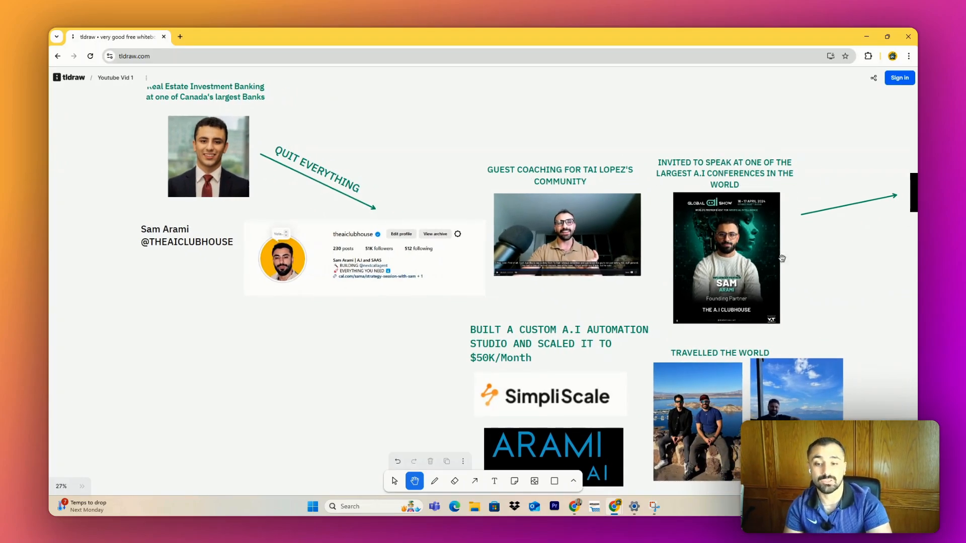
pyautogui.scroll(-3)
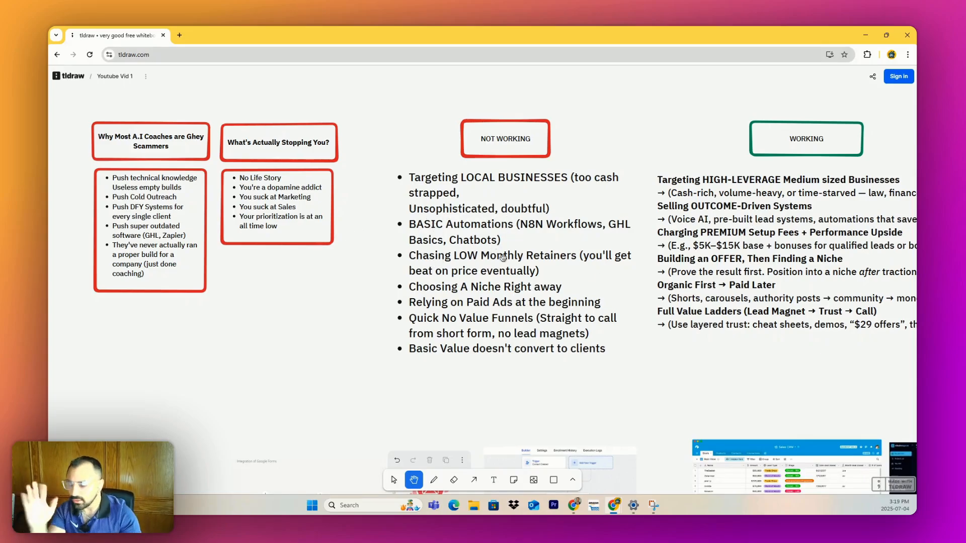
# Step: Scroll below the NOT WORKING versus WORKING lists to the automation workflow diagrams
pyautogui.scroll(-3)
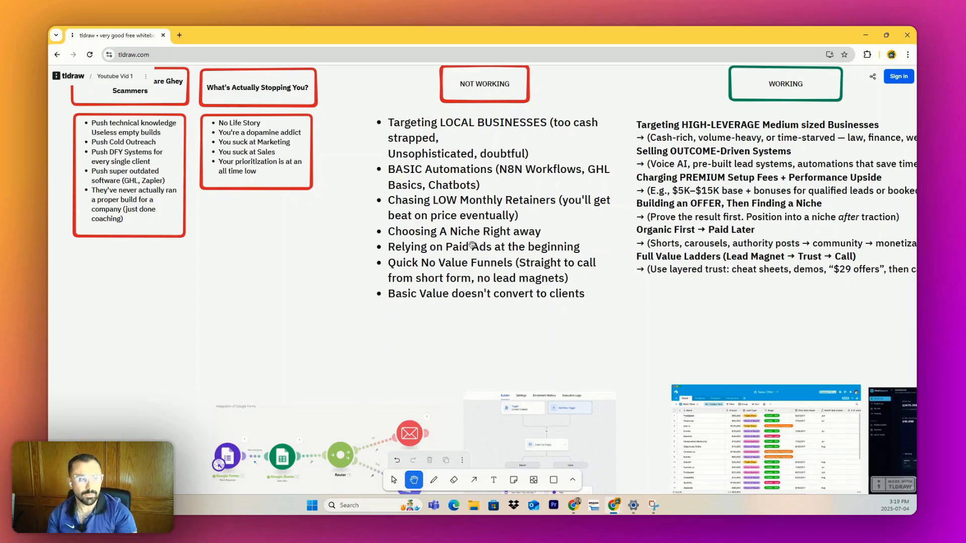
pyautogui.moveTo(585, 256)
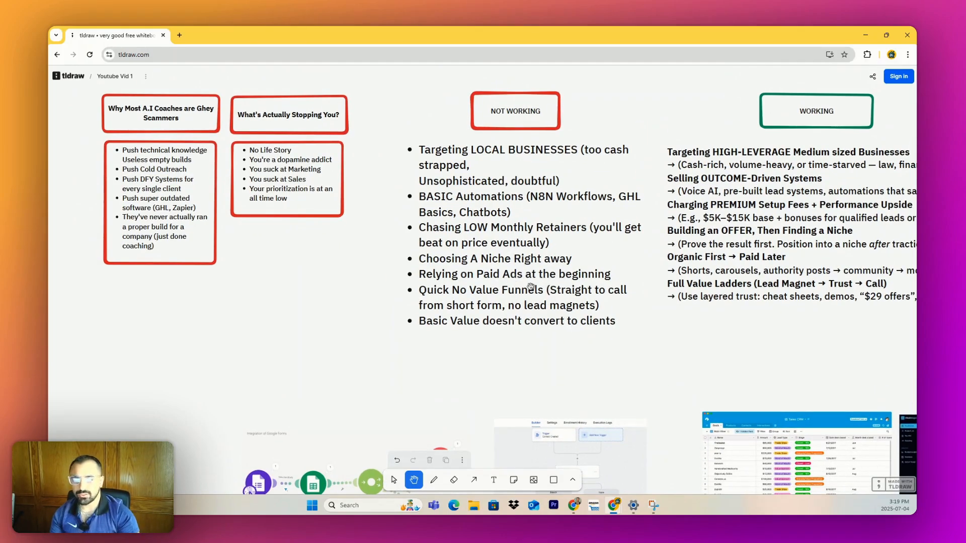
pyautogui.moveTo(540, 280)
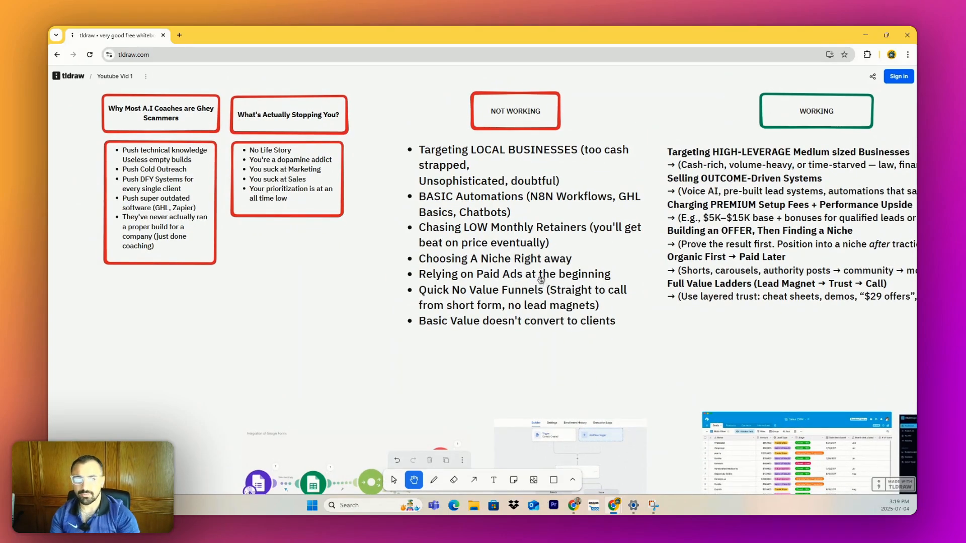
pyautogui.moveTo(553, 282)
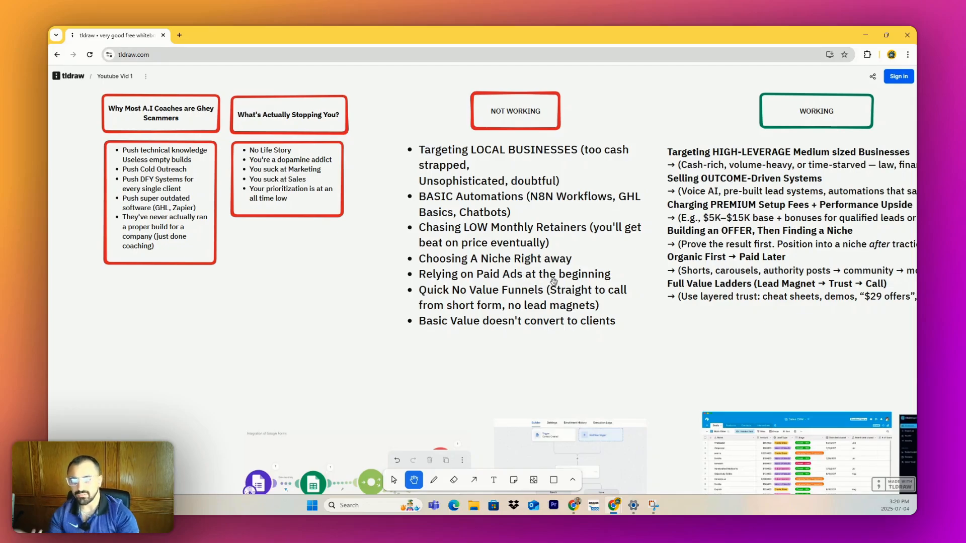
pyautogui.moveTo(528, 286)
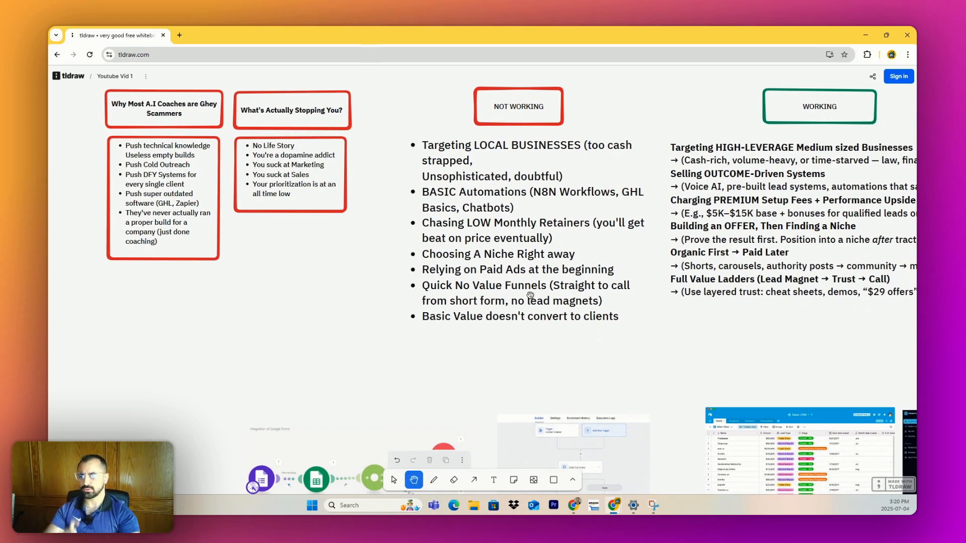
pyautogui.moveTo(711, 316)
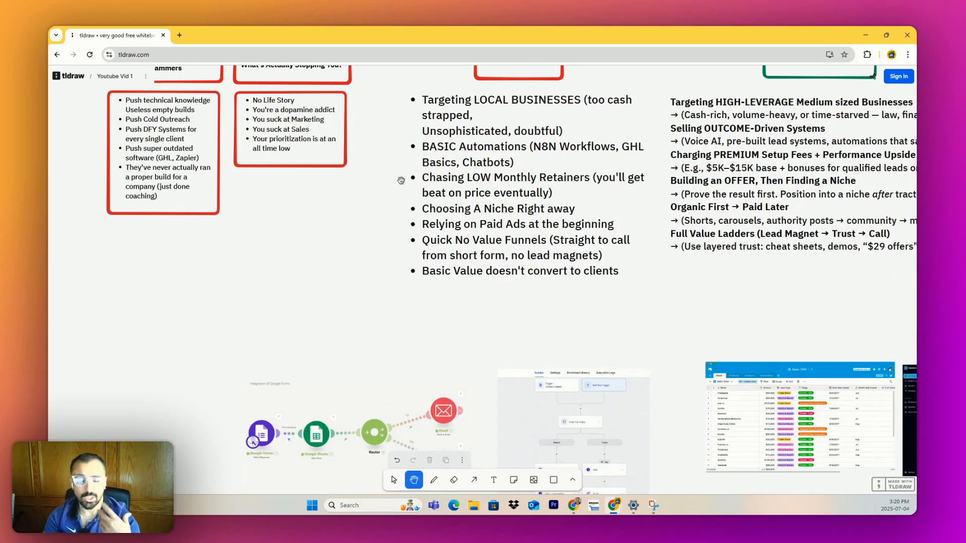
pyautogui.moveTo(501, 296)
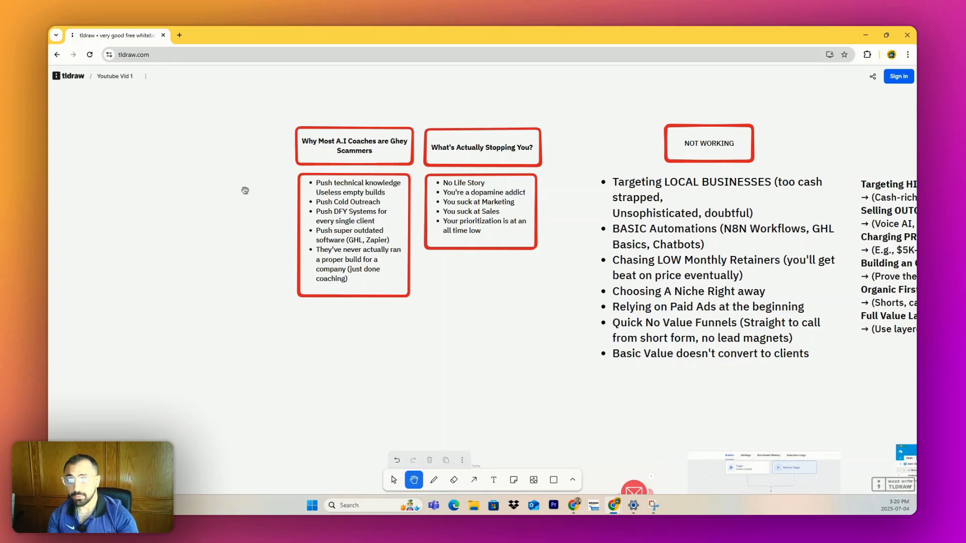
pyautogui.moveTo(355, 203)
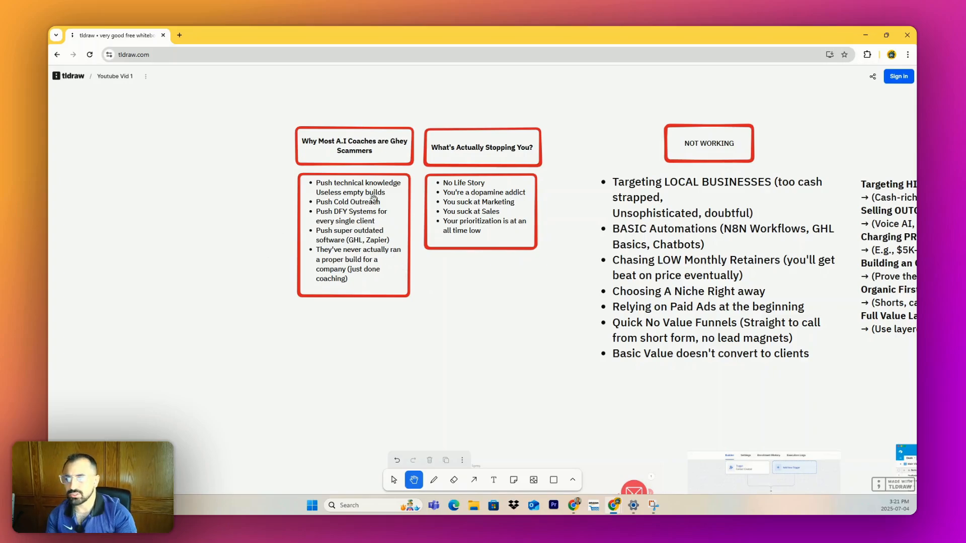
pyautogui.moveTo(370, 214)
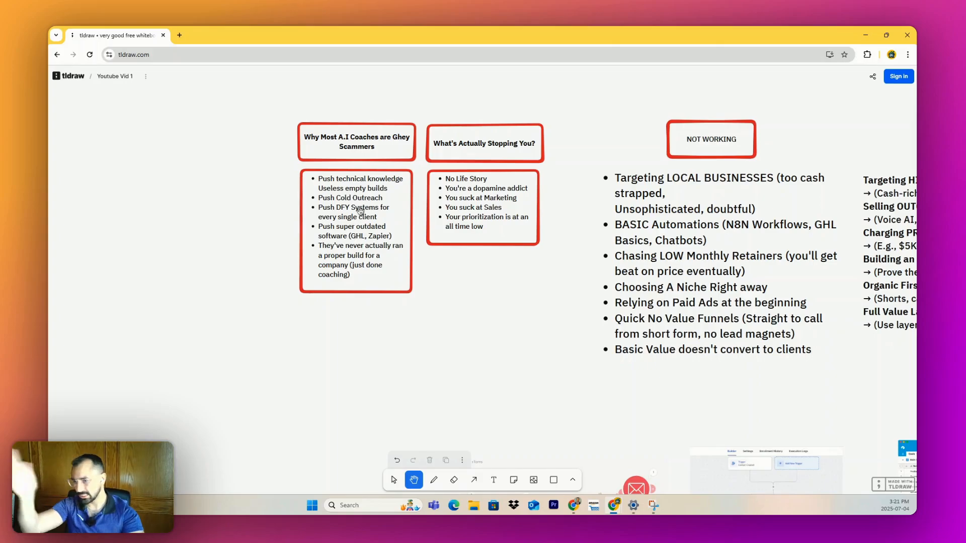
pyautogui.moveTo(354, 135)
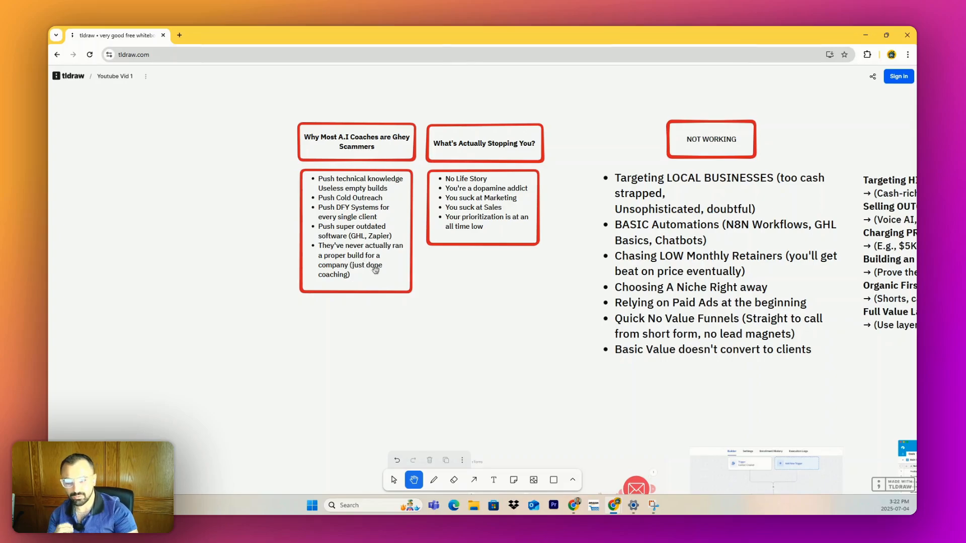
pyautogui.moveTo(362, 279)
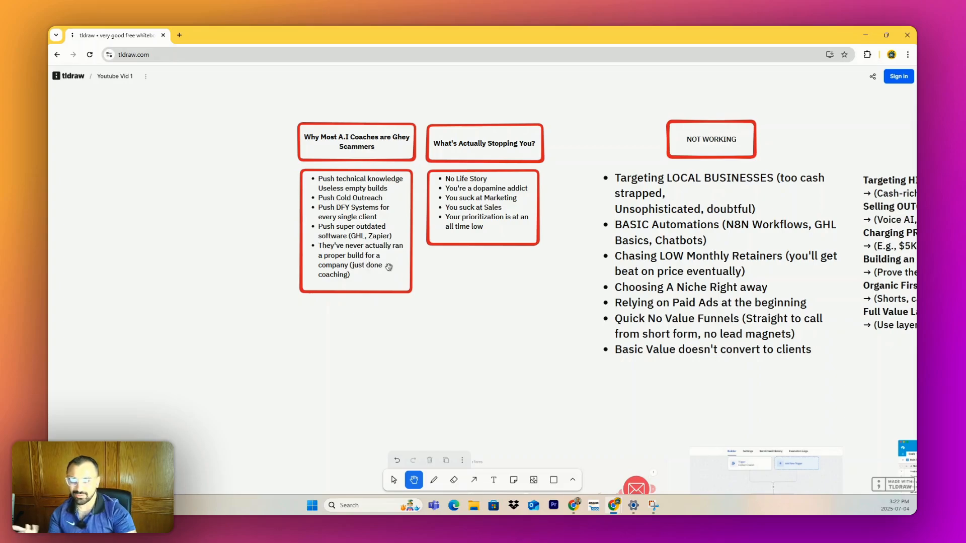
pyautogui.moveTo(403, 279)
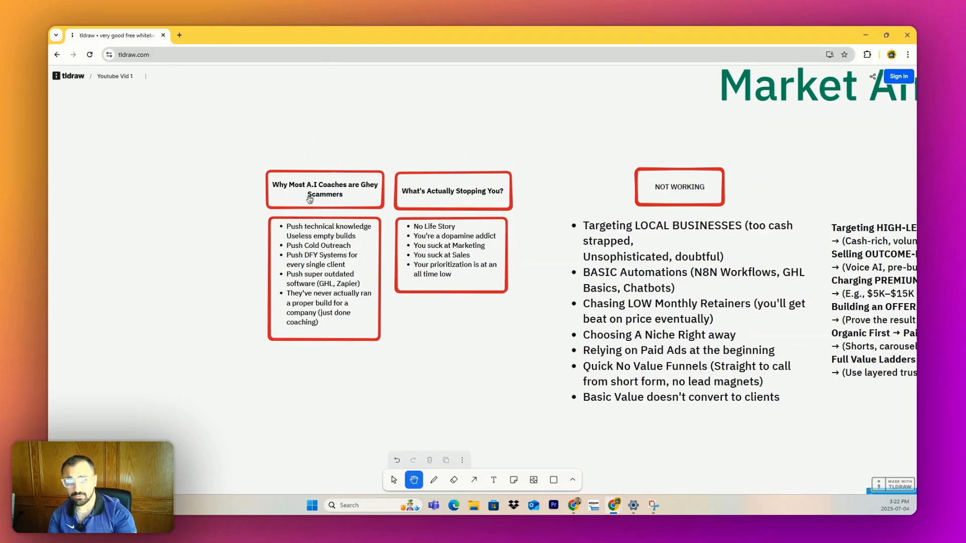
pyautogui.moveTo(657, 190)
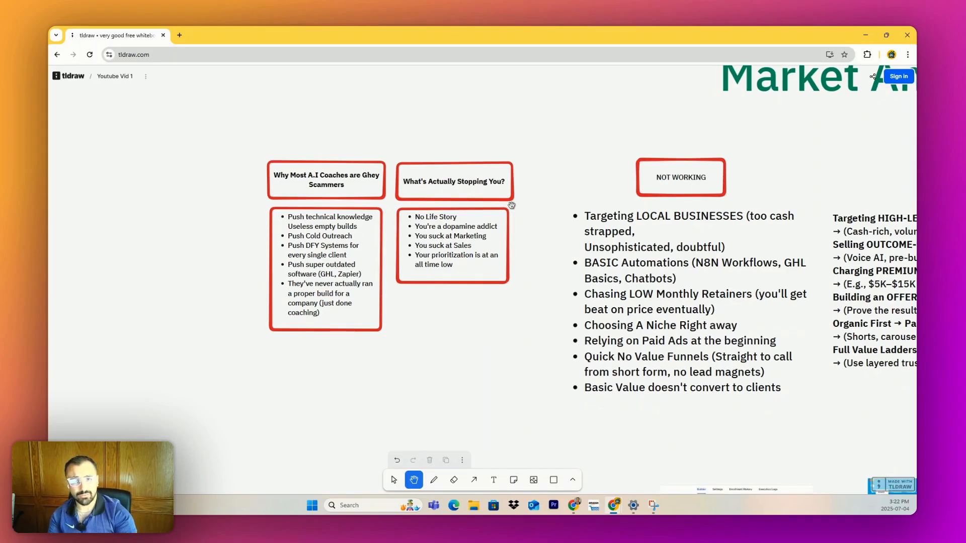
pyautogui.moveTo(520, 255)
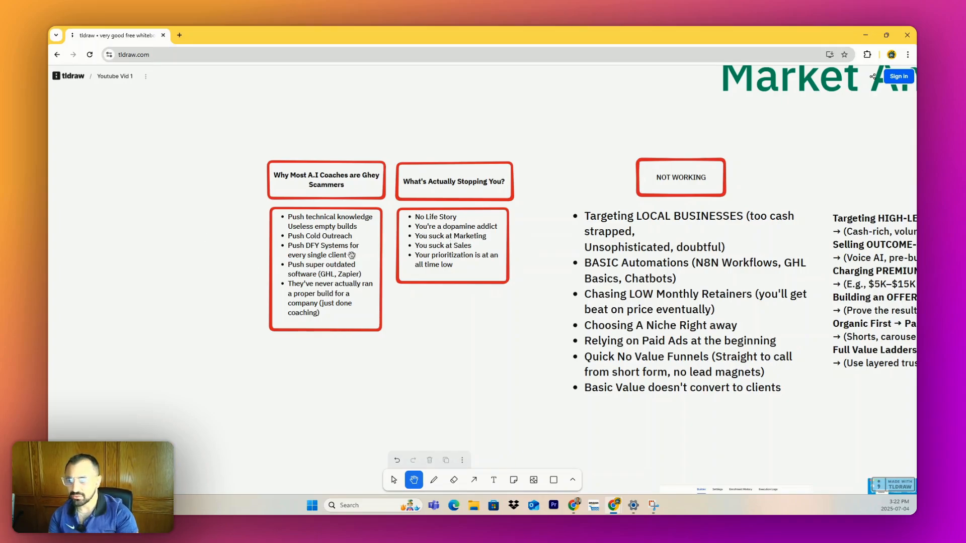
pyautogui.moveTo(384, 207)
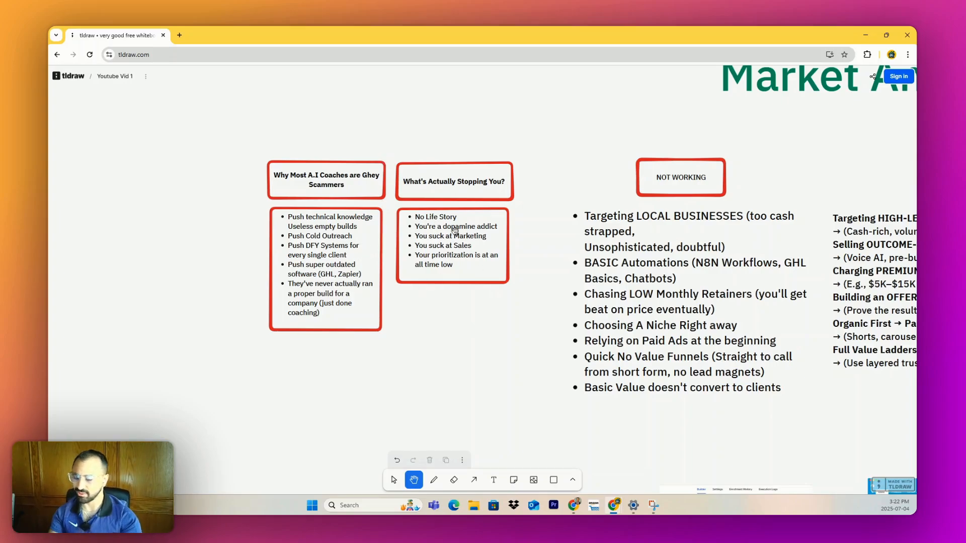
pyautogui.moveTo(578, 274)
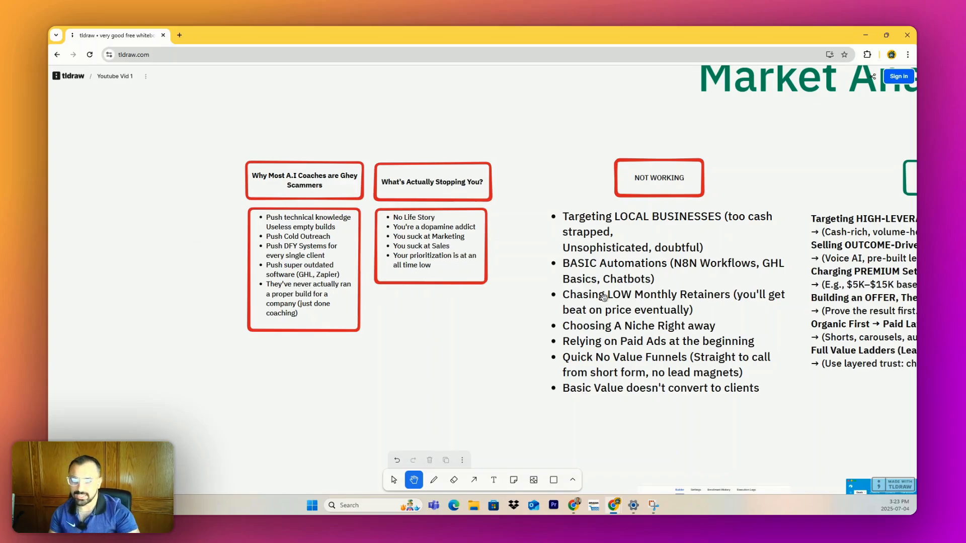
pyautogui.moveTo(367, 322)
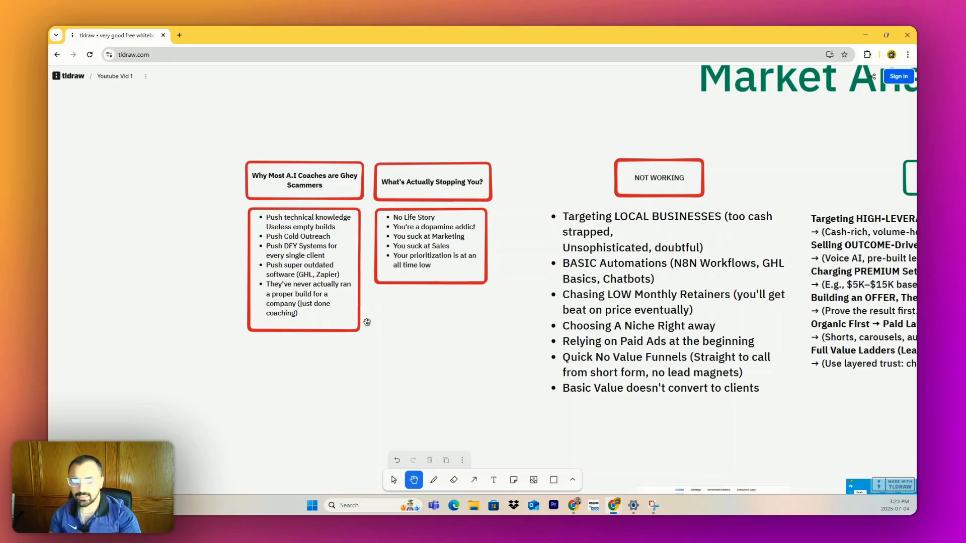
pyautogui.moveTo(404, 265)
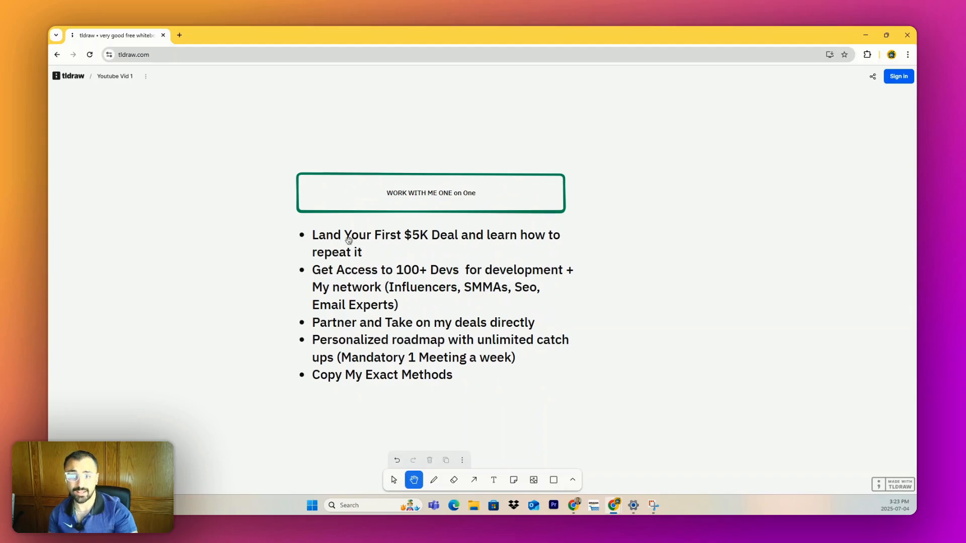
pyautogui.moveTo(398, 367)
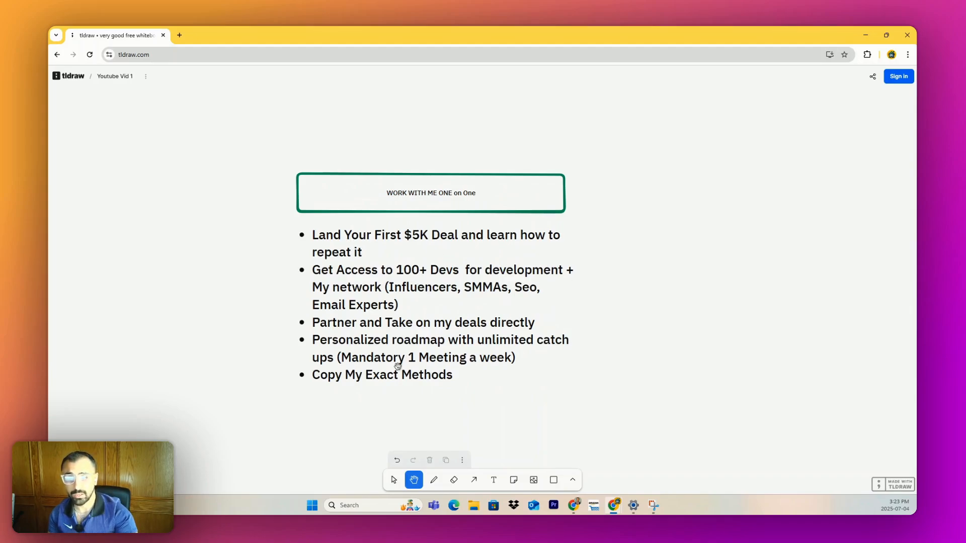
pyautogui.moveTo(458, 281)
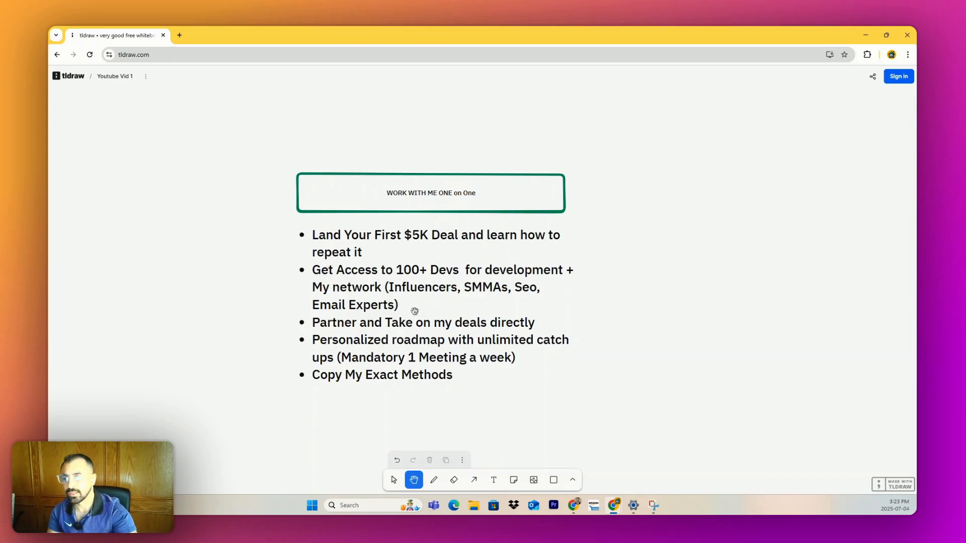
pyautogui.moveTo(527, 313)
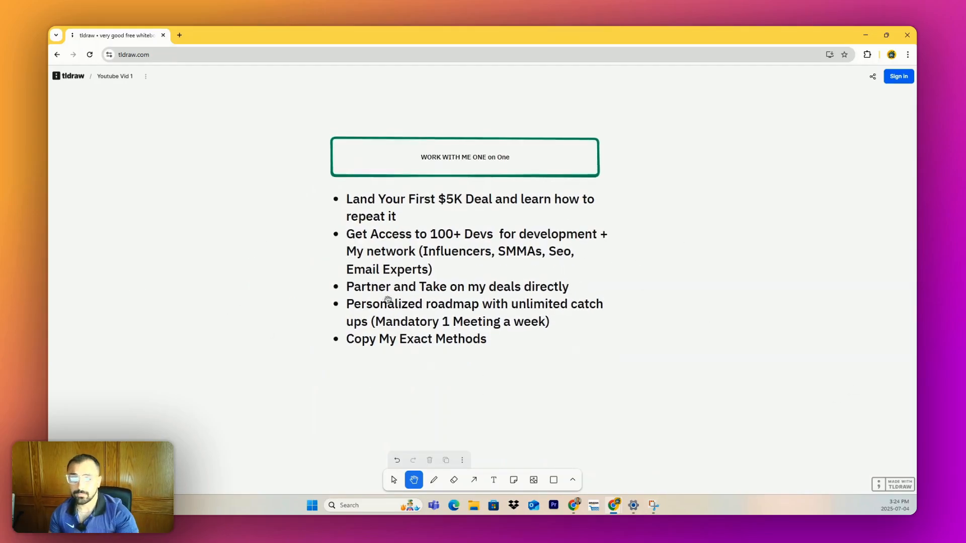
pyautogui.moveTo(584, 309)
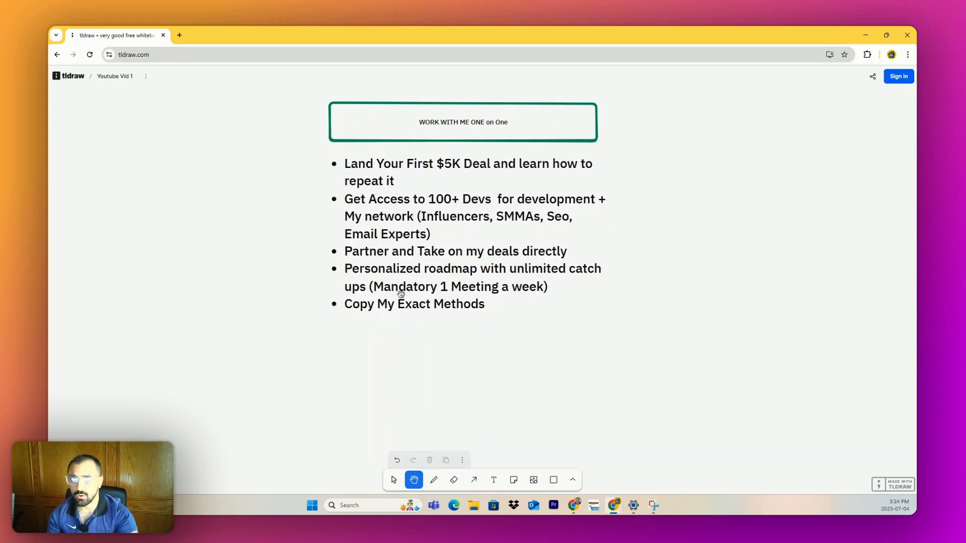
pyautogui.moveTo(443, 269)
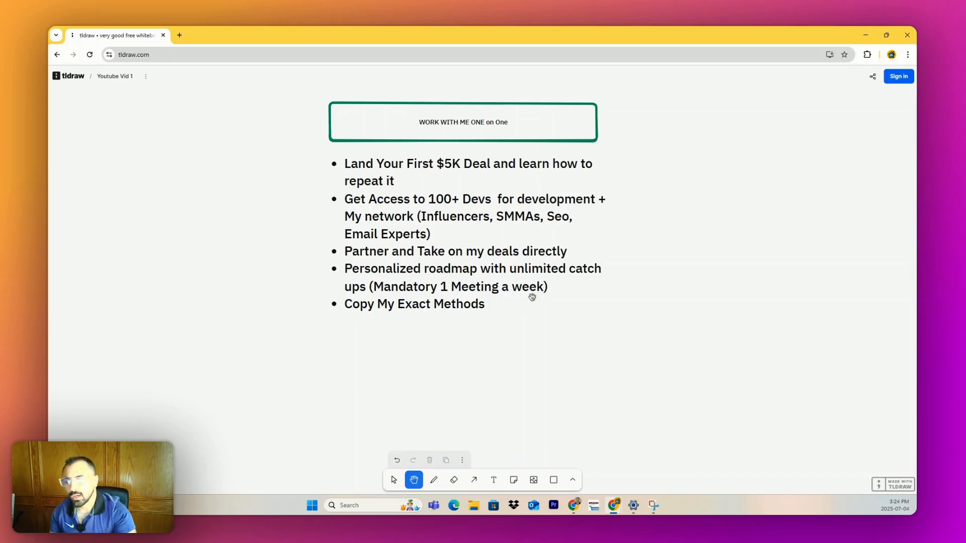
pyautogui.moveTo(571, 230)
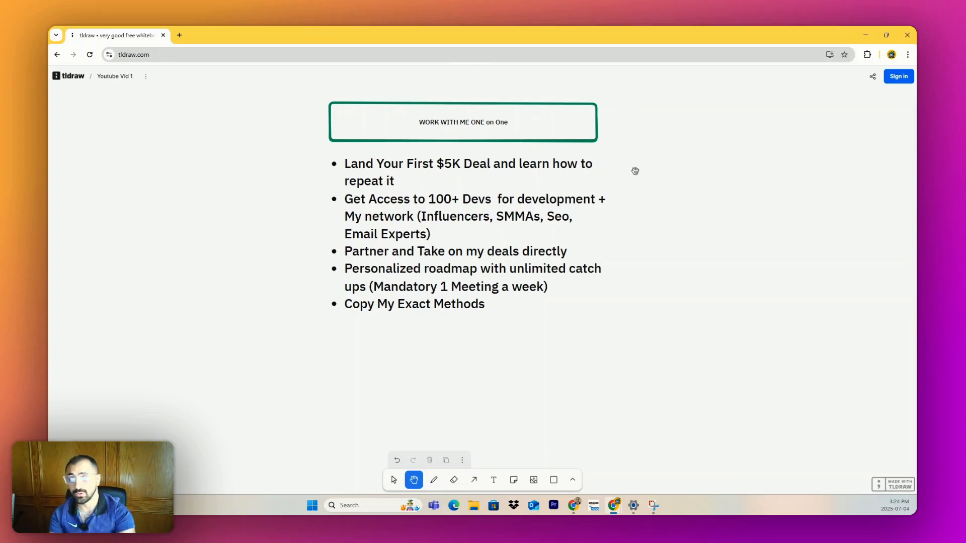
pyautogui.moveTo(579, 192)
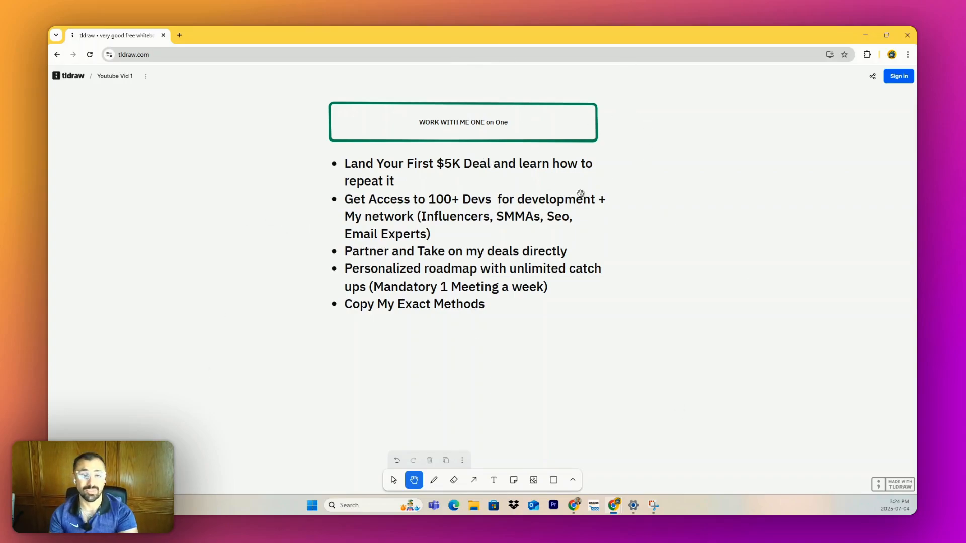
pyautogui.moveTo(412, 290)
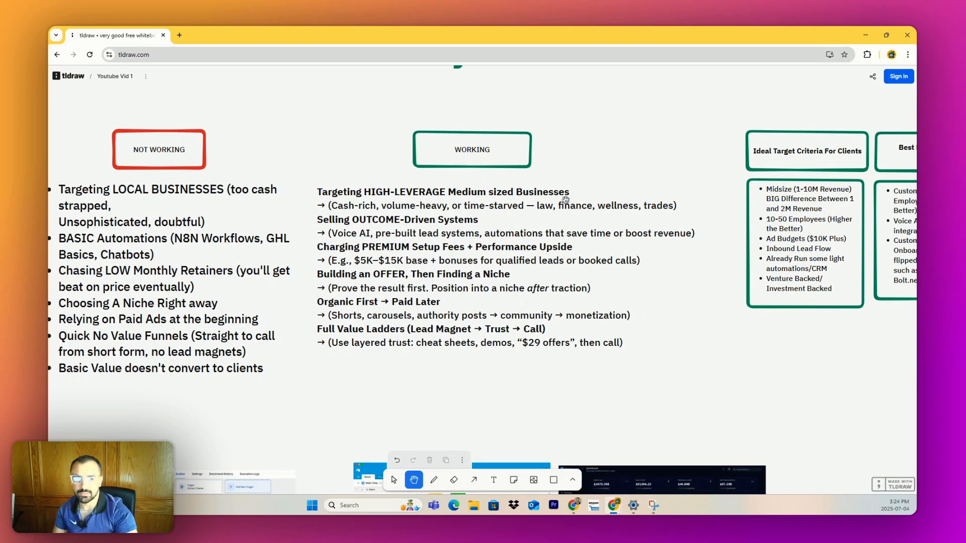
pyautogui.moveTo(453, 319)
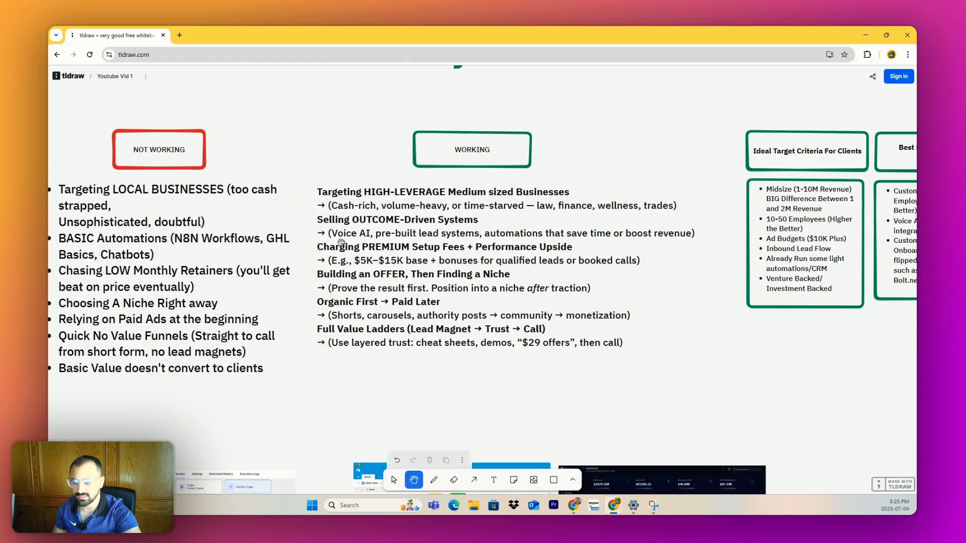
pyautogui.moveTo(279, 283)
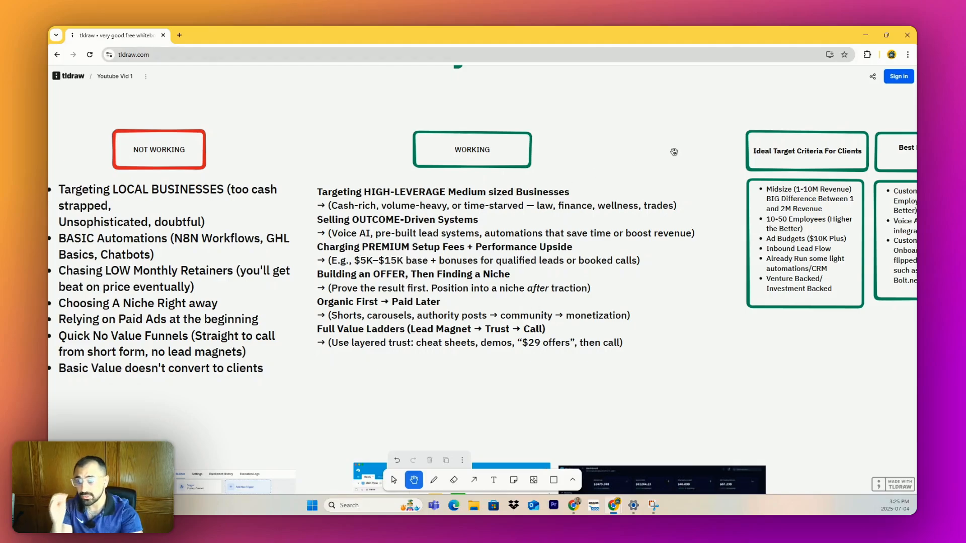
pyautogui.moveTo(548, 277)
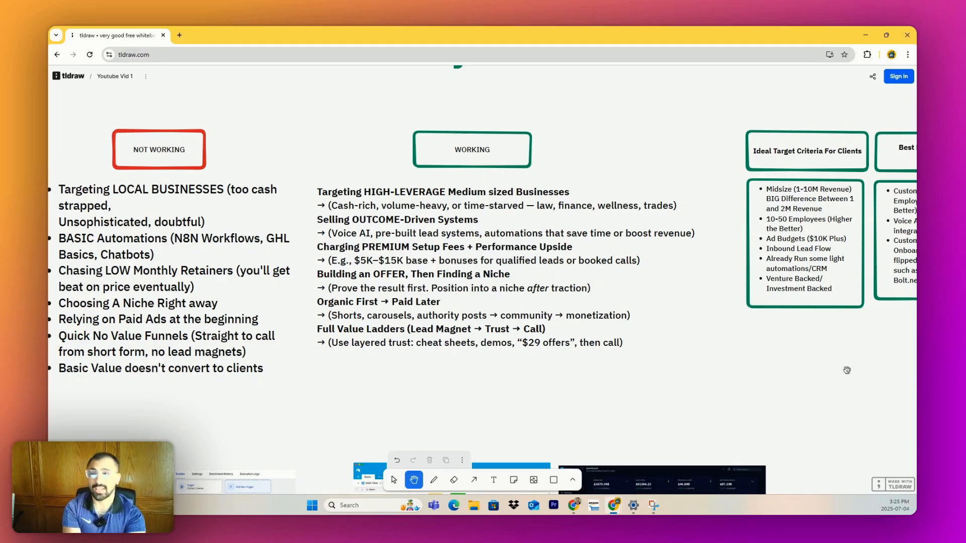
pyautogui.moveTo(744, 370)
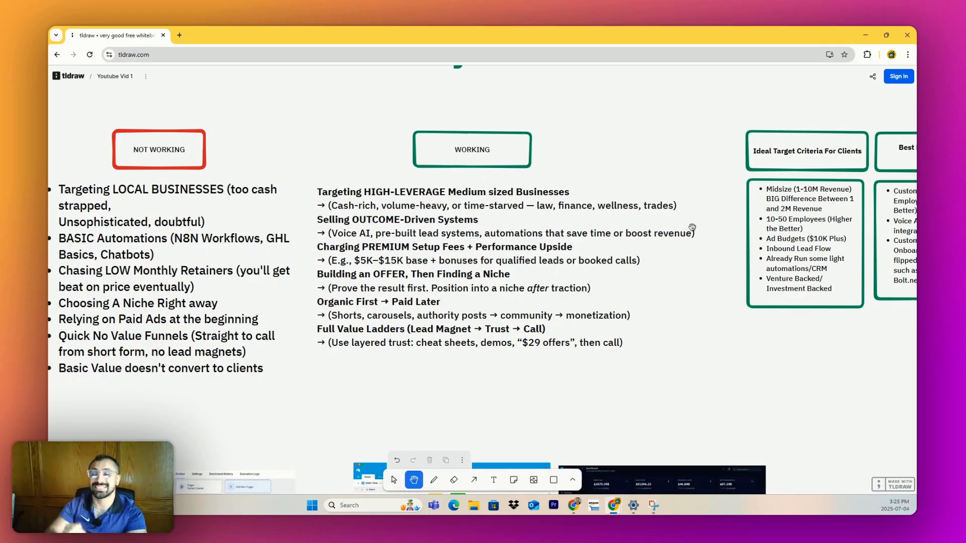
pyautogui.moveTo(612, 280)
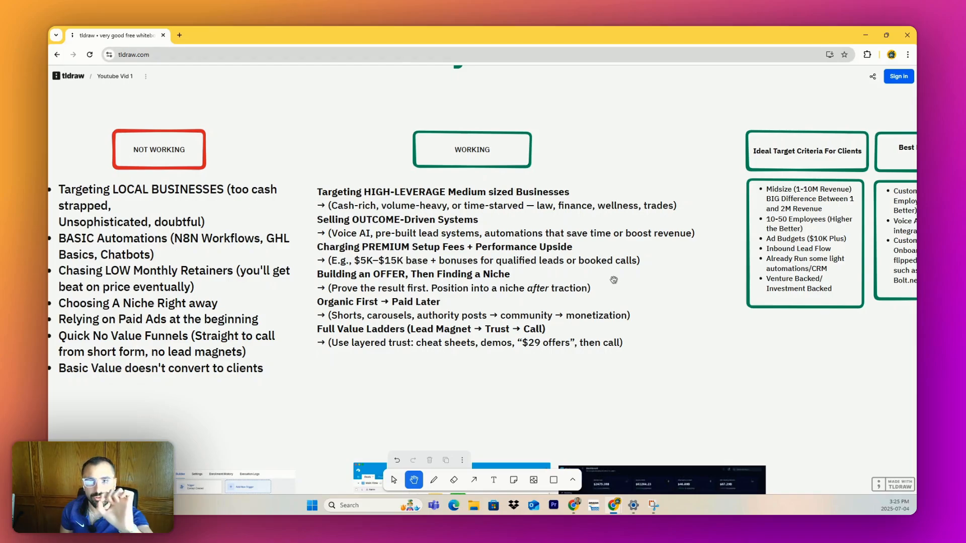
pyautogui.moveTo(246, 313)
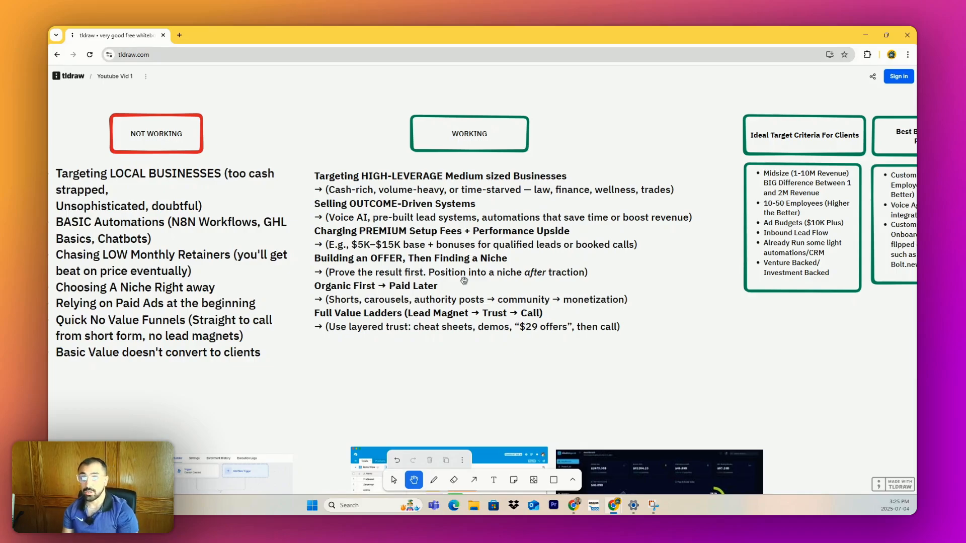
pyautogui.moveTo(543, 136)
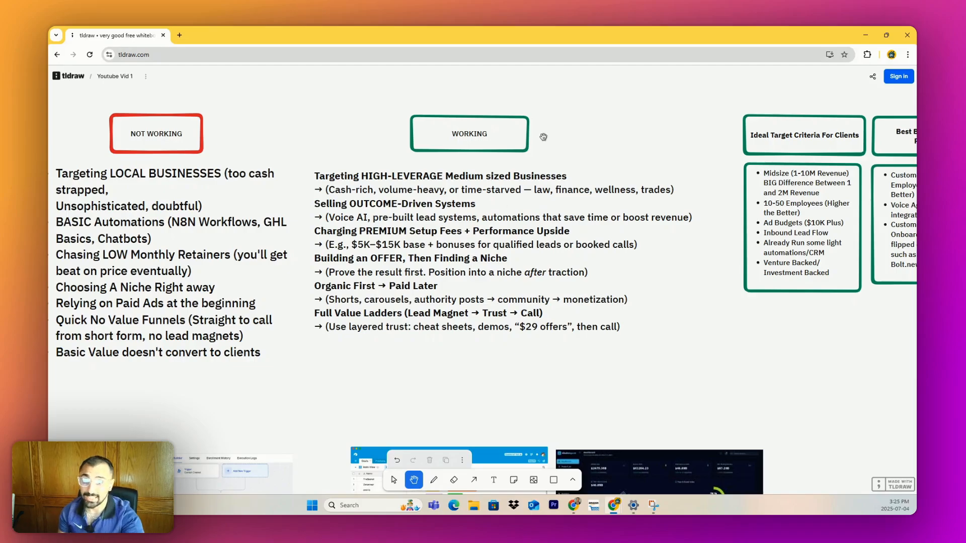
pyautogui.moveTo(777, 263)
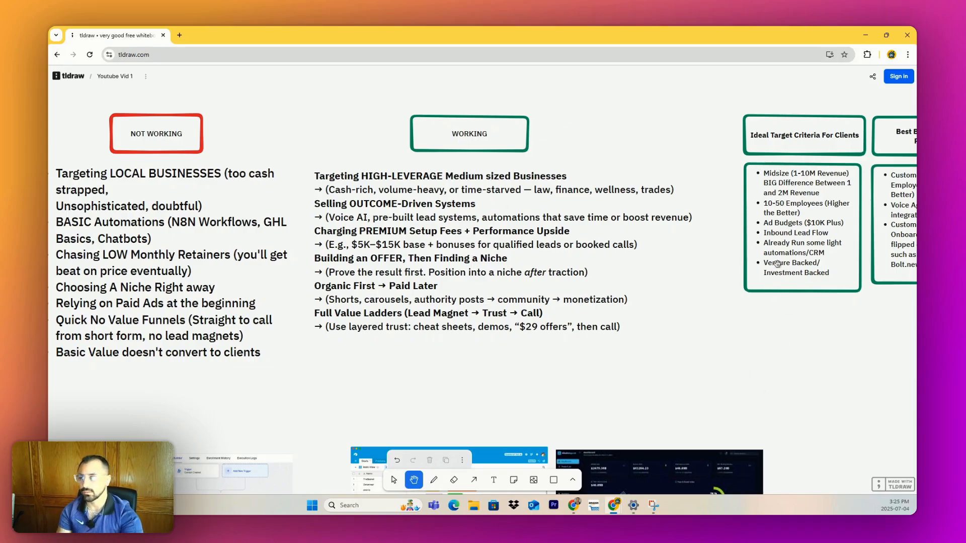
pyautogui.moveTo(767, 395)
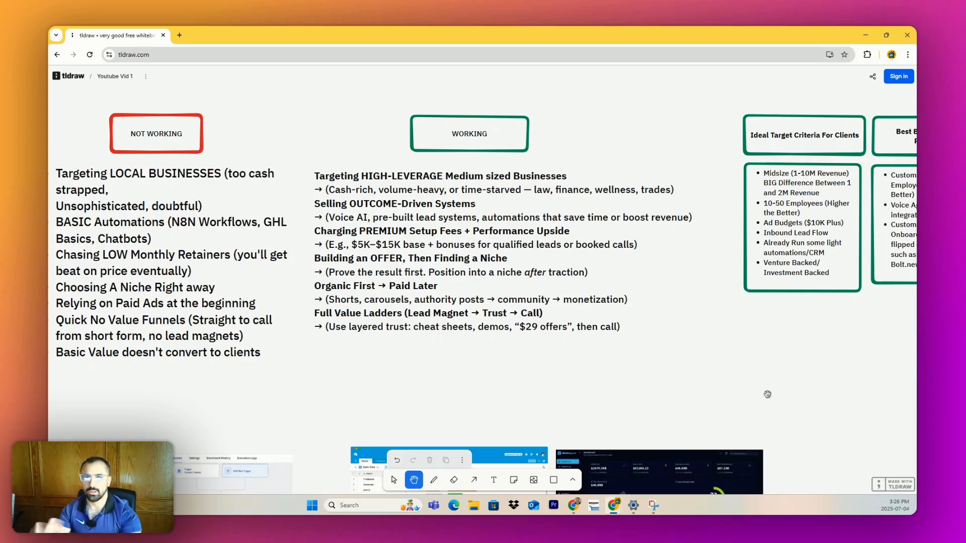
pyautogui.moveTo(700, 305)
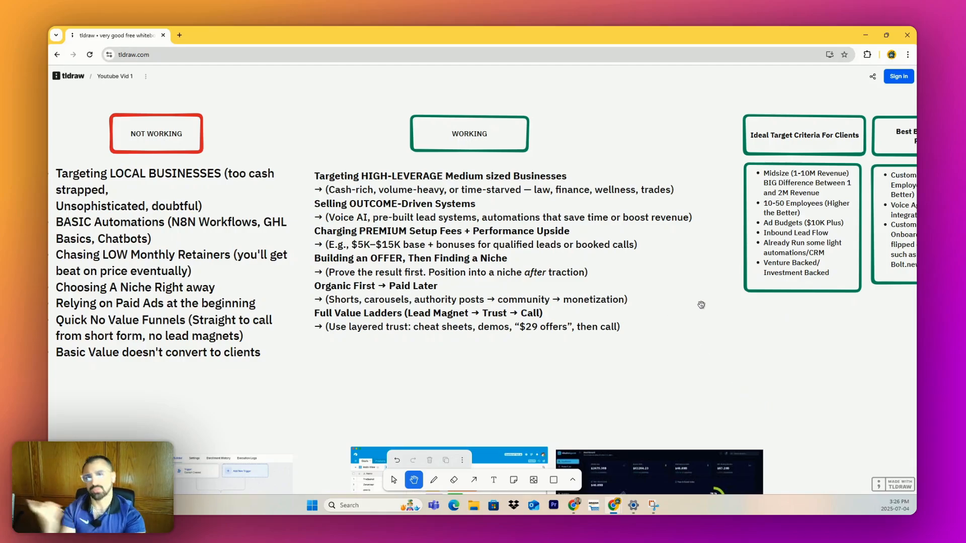
pyautogui.moveTo(708, 308)
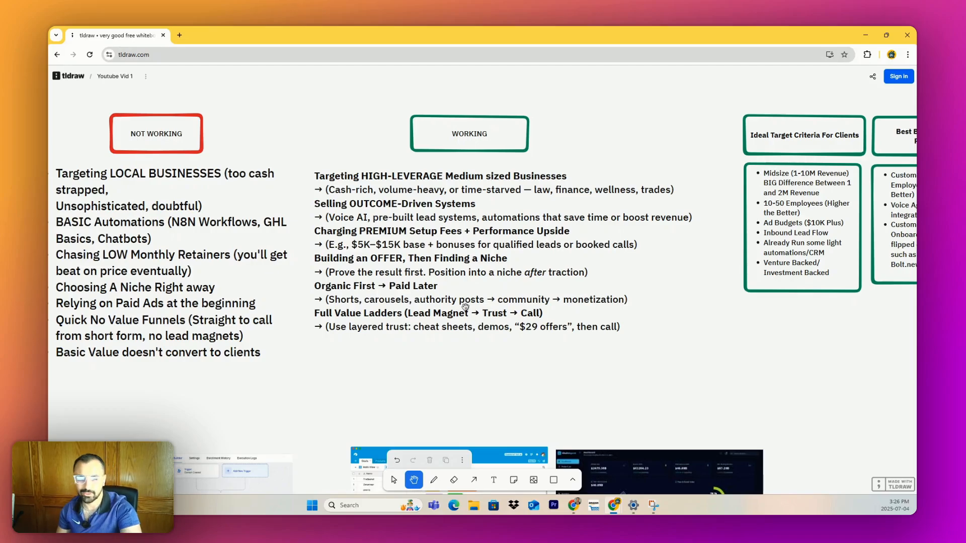
pyautogui.moveTo(545, 230)
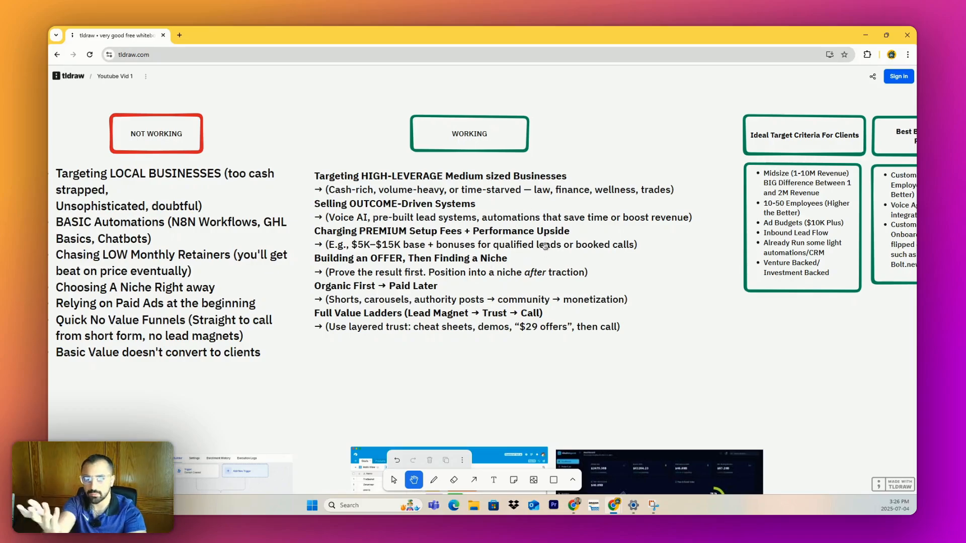
pyautogui.moveTo(570, 255)
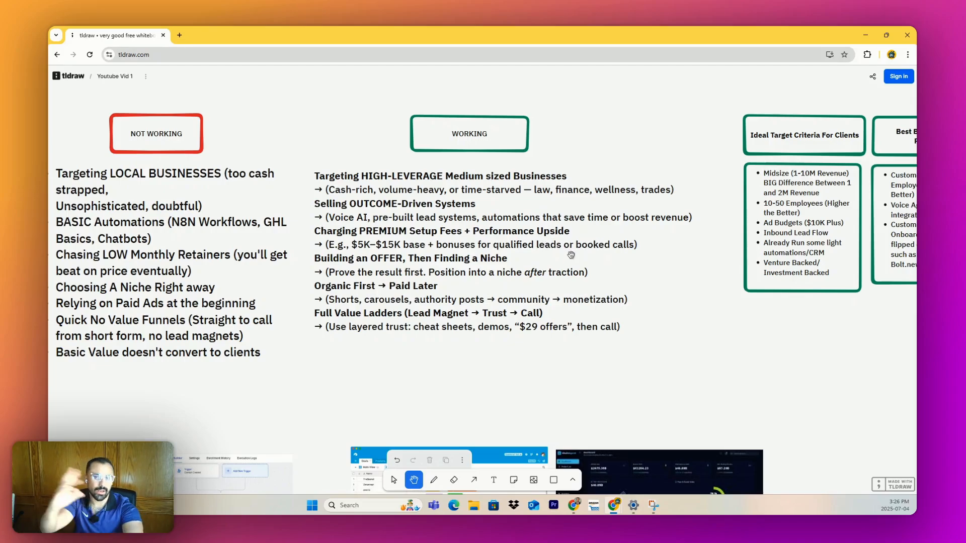
pyautogui.moveTo(475, 278)
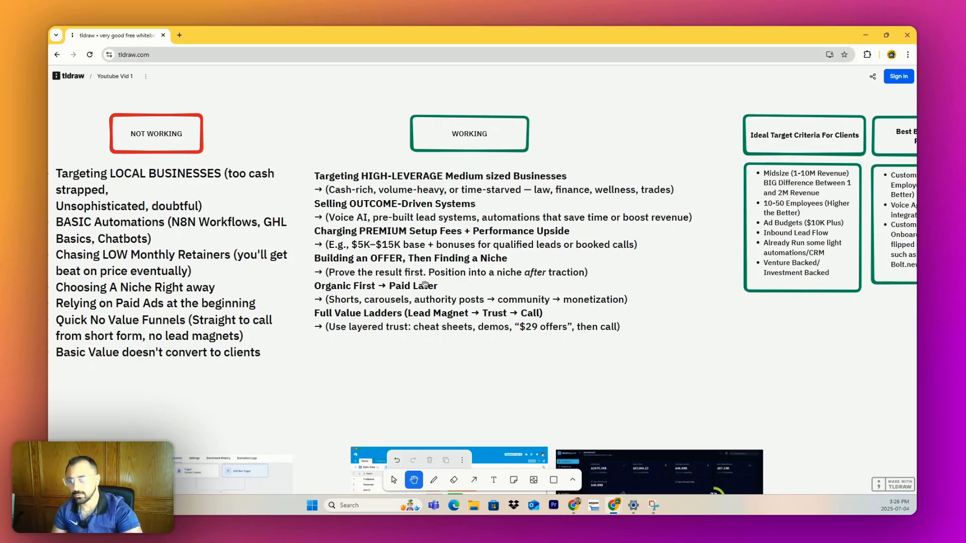
pyautogui.moveTo(454, 285)
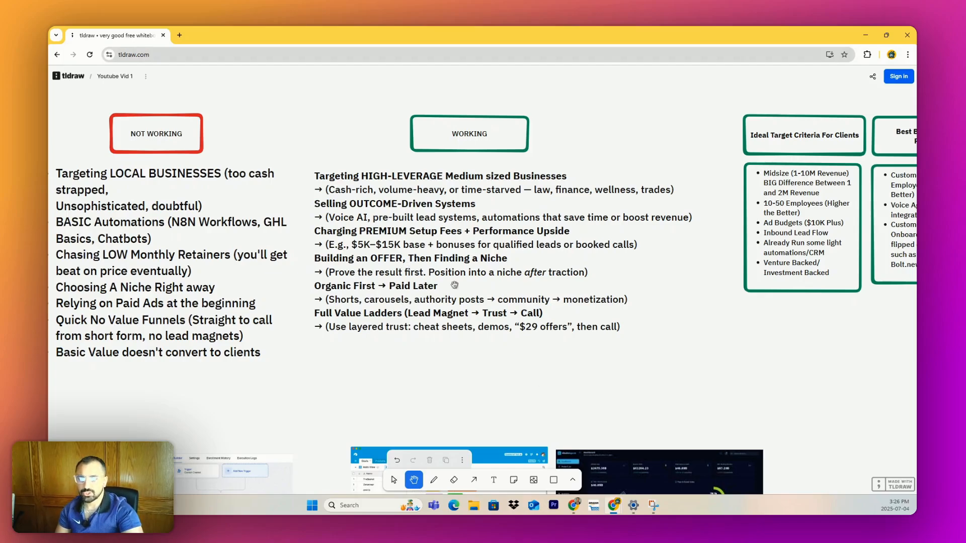
pyautogui.moveTo(353, 285)
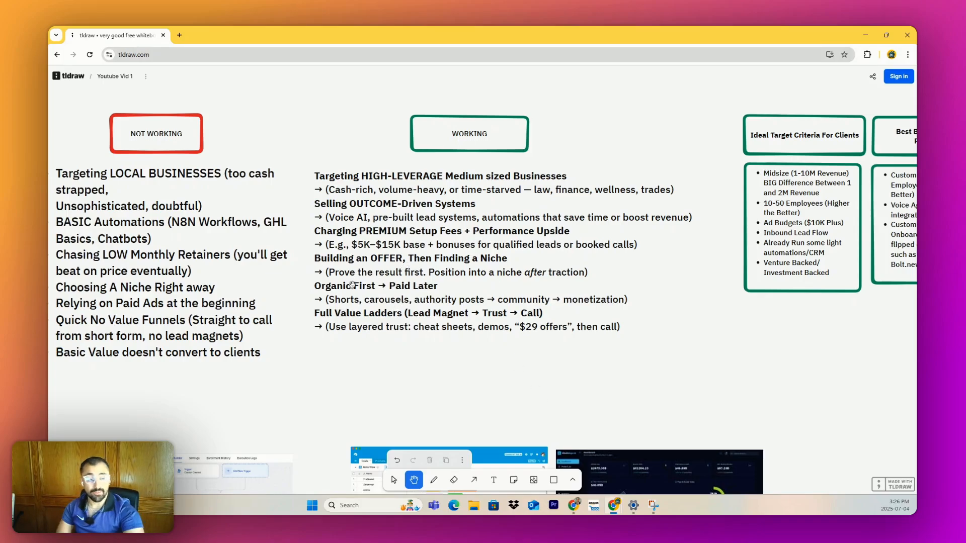
pyautogui.scroll(-3)
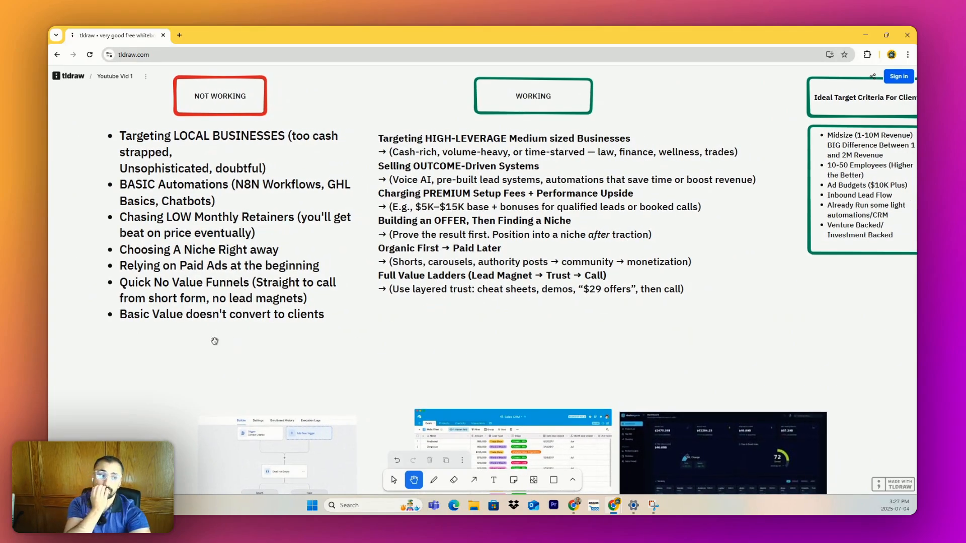
pyautogui.moveTo(369, 196)
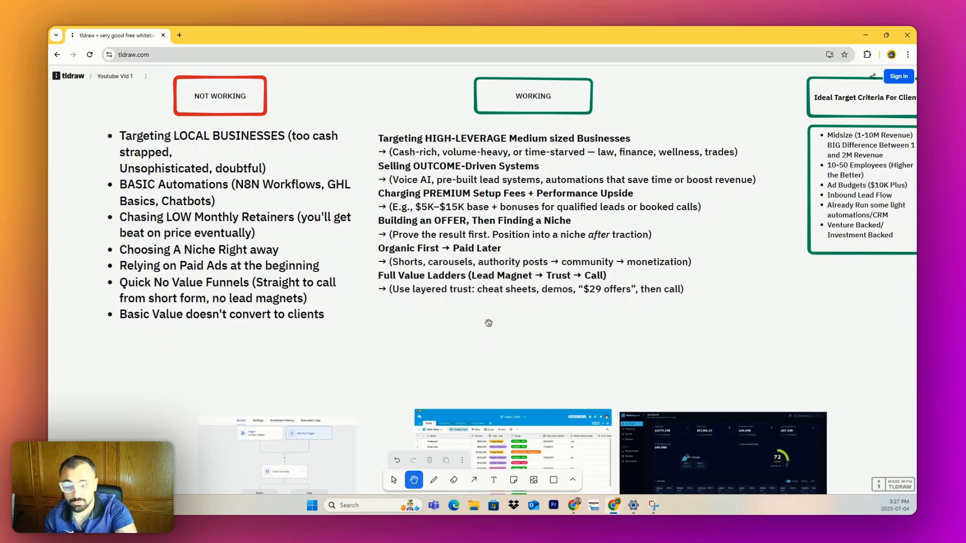
pyautogui.moveTo(609, 294)
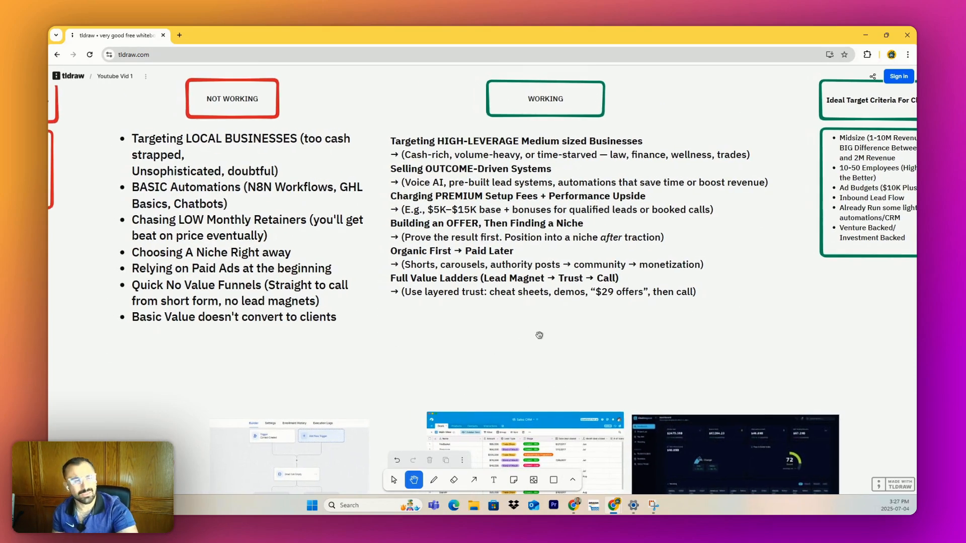
pyautogui.moveTo(647, 278)
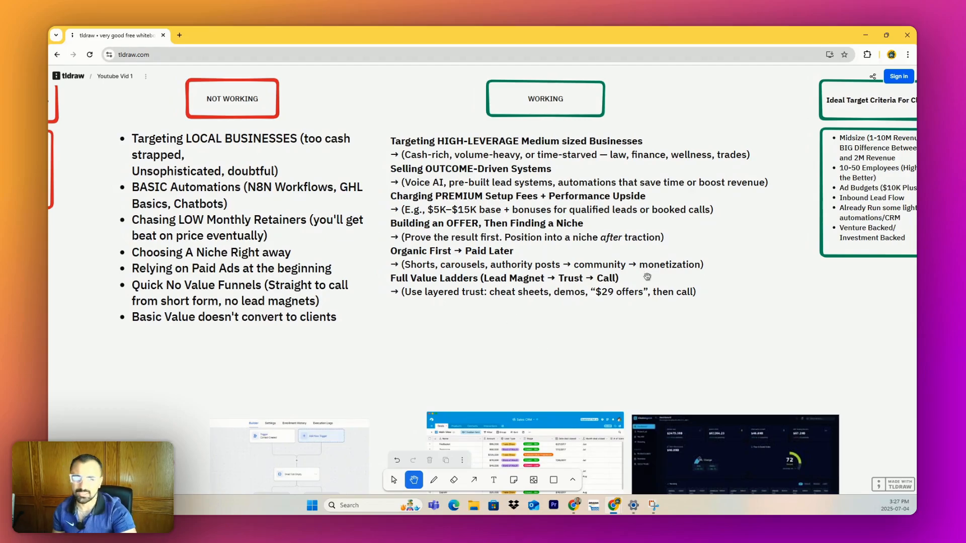
pyautogui.moveTo(683, 302)
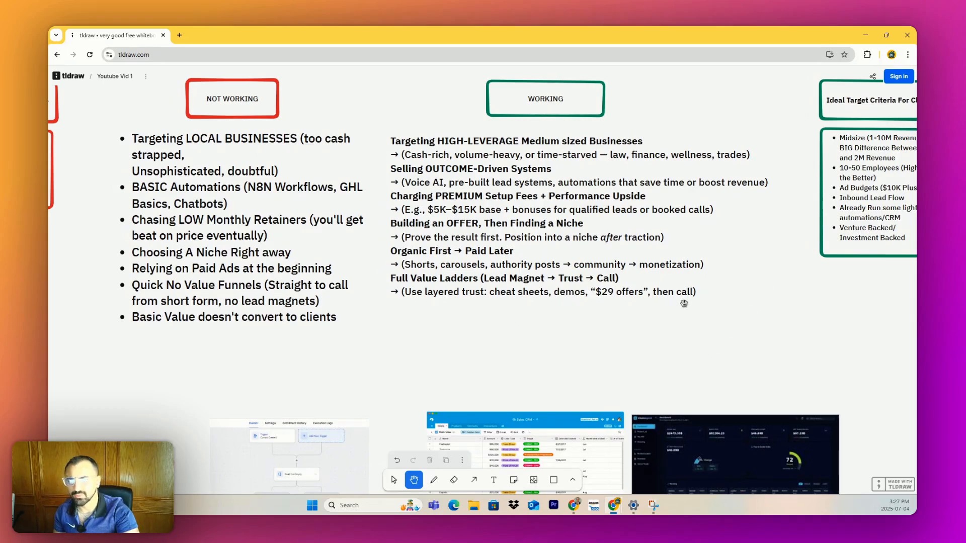
pyautogui.moveTo(569, 313)
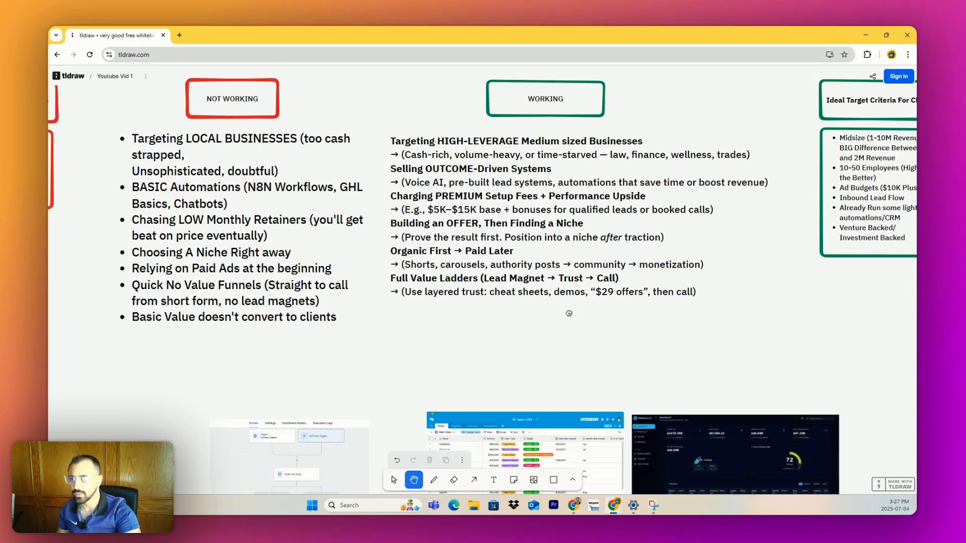
pyautogui.scroll(-3)
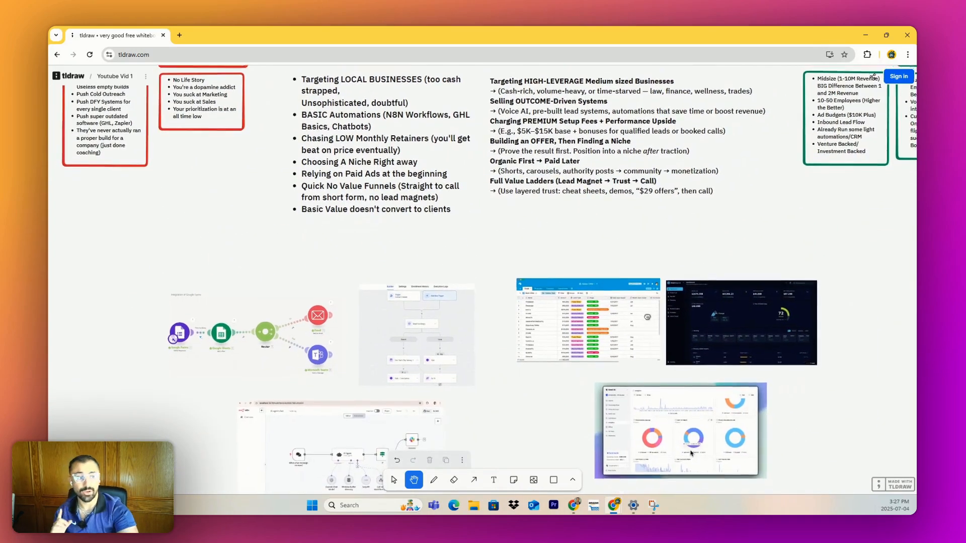
pyautogui.scroll(-3)
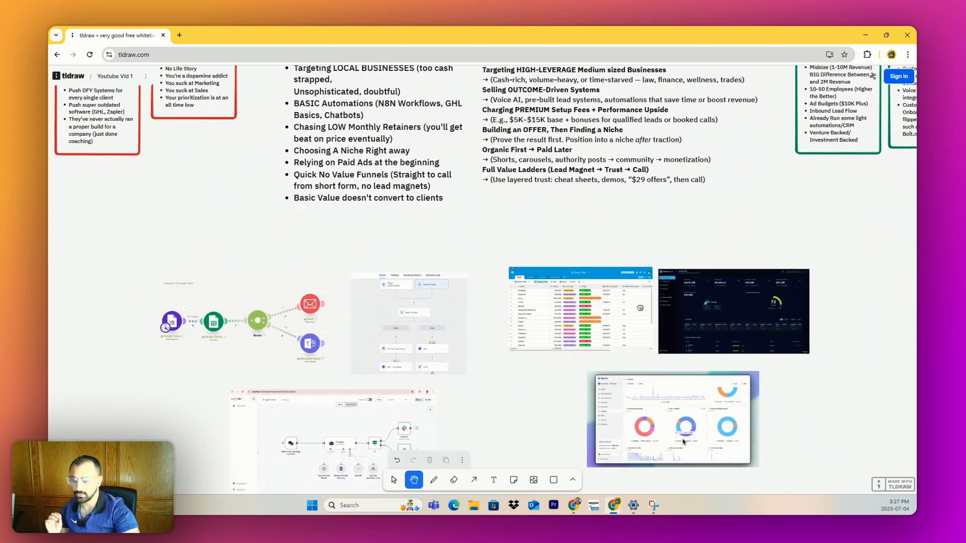
pyautogui.scroll(-3)
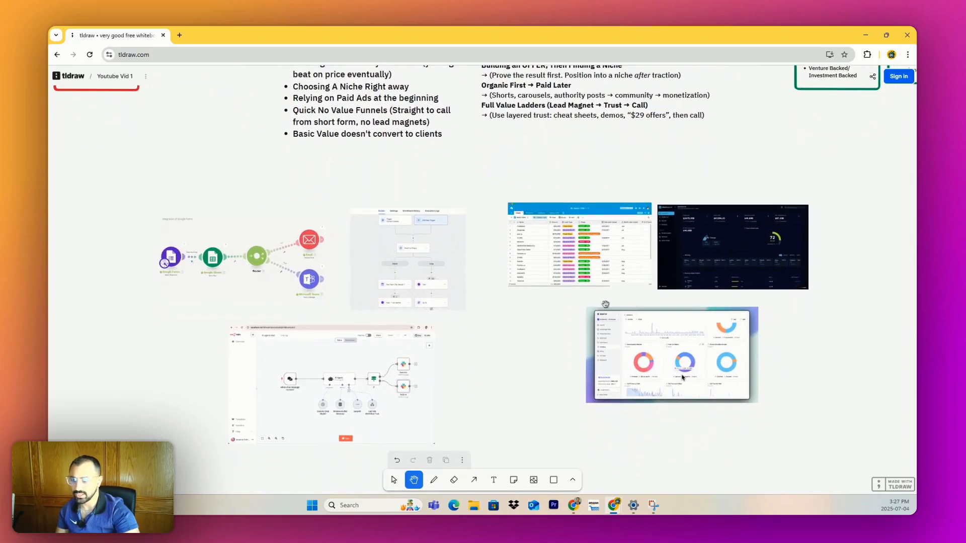
pyautogui.moveTo(675, 256)
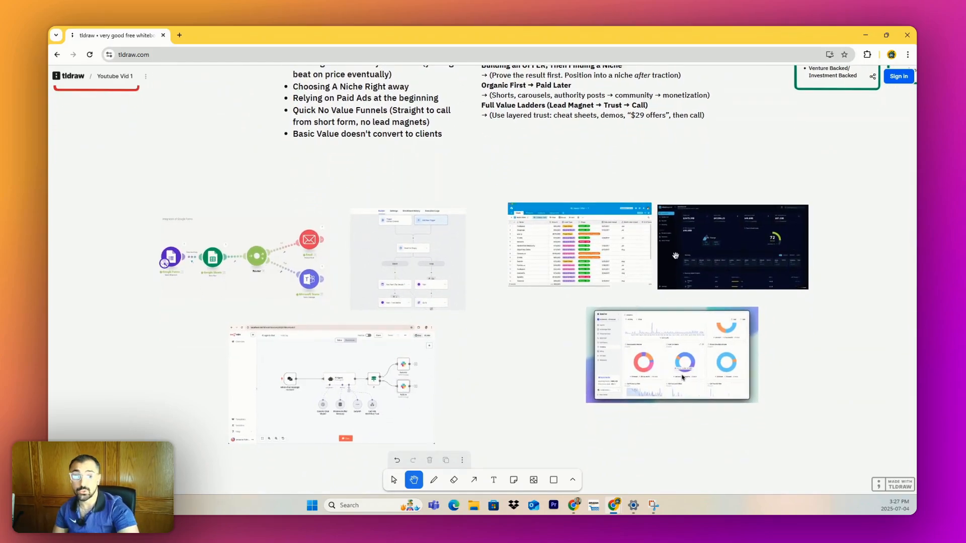
pyautogui.moveTo(267, 350)
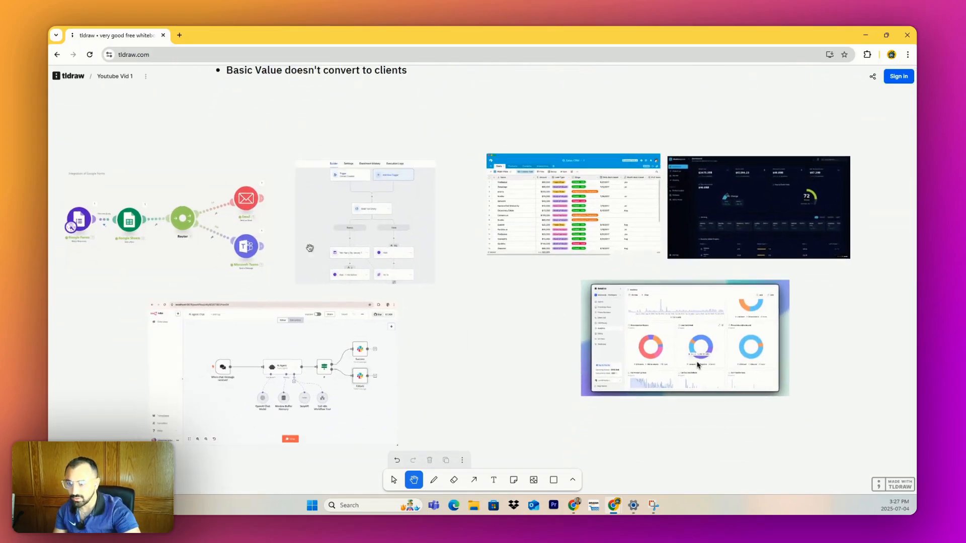
pyautogui.moveTo(738, 240)
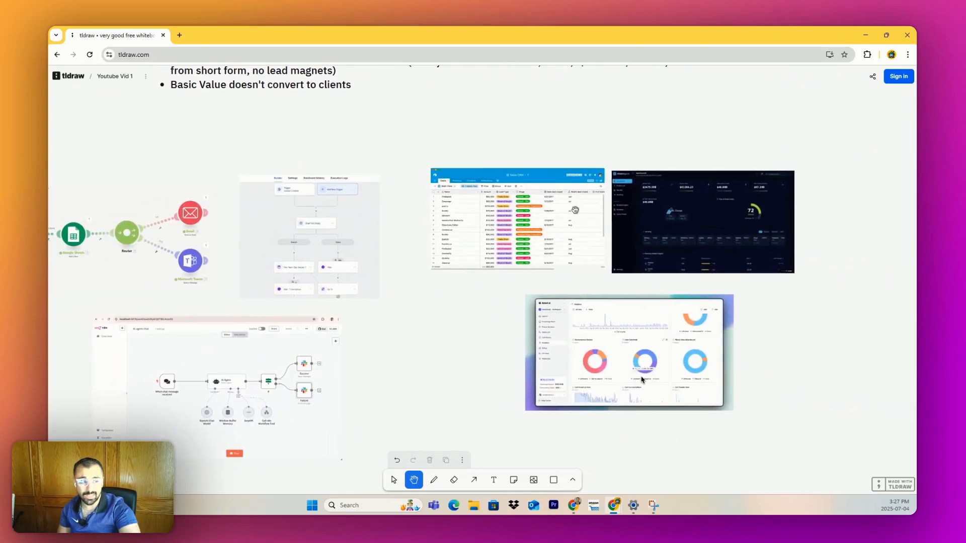
pyautogui.moveTo(428, 381)
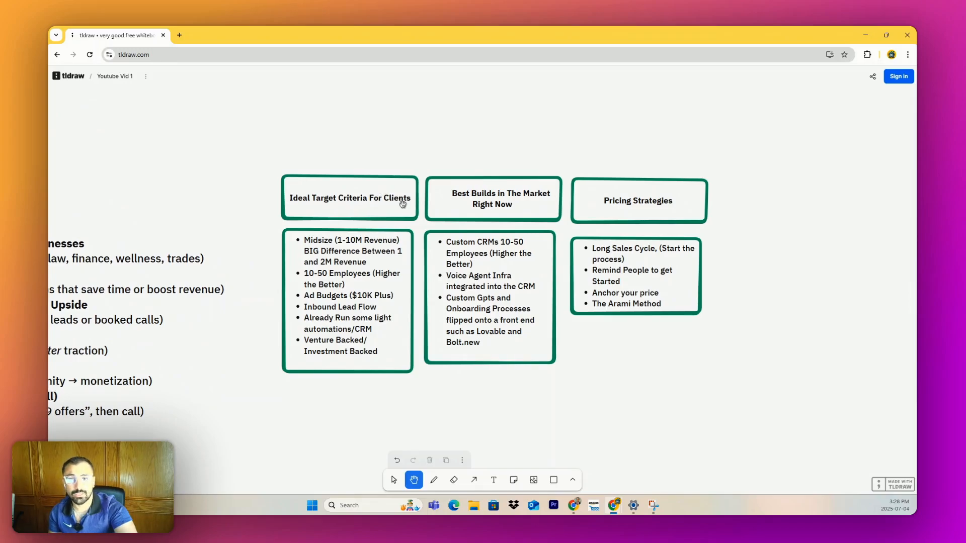
# Step: Scroll to the Ideal Target Criteria, Best Builds and Pricing Strategies boxes
pyautogui.scroll(-3)
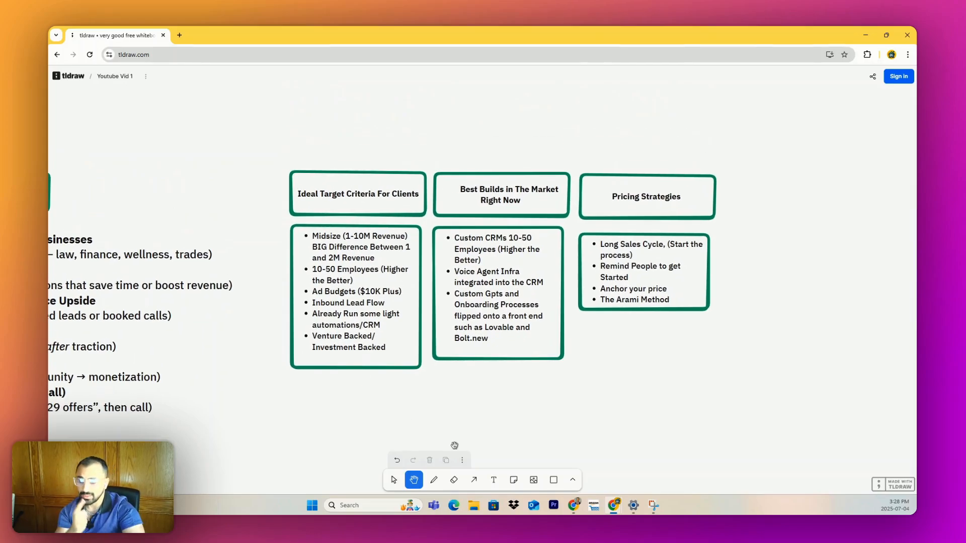
pyautogui.moveTo(458, 460)
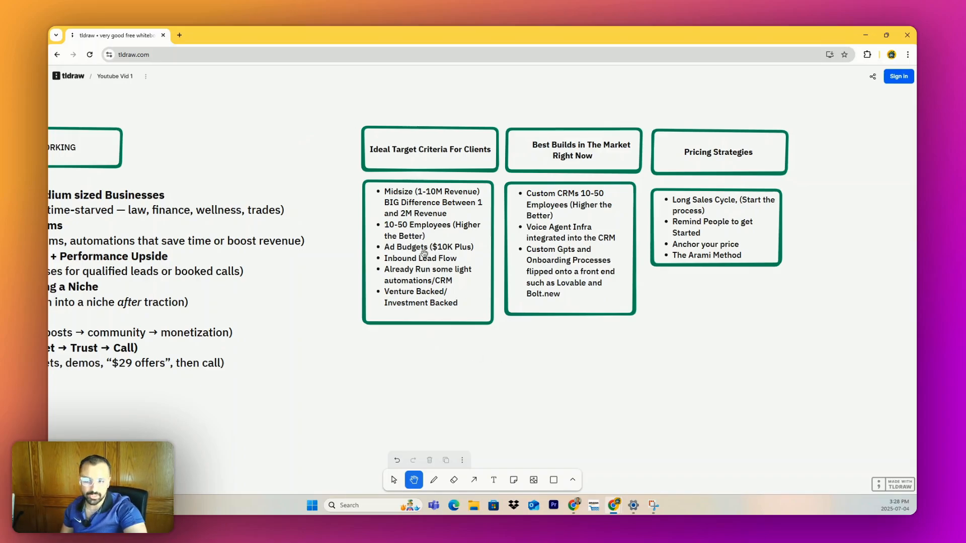
pyautogui.moveTo(470, 294)
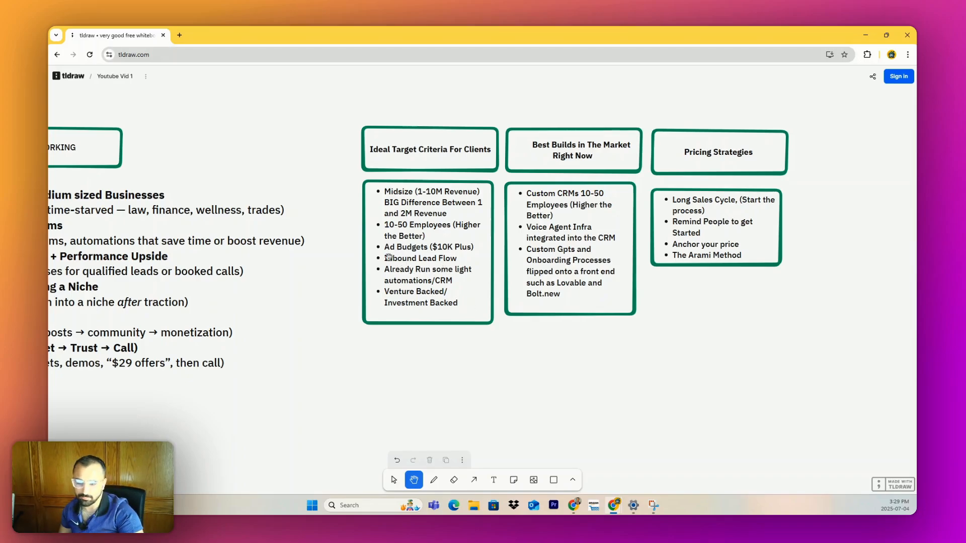
pyautogui.moveTo(546, 164)
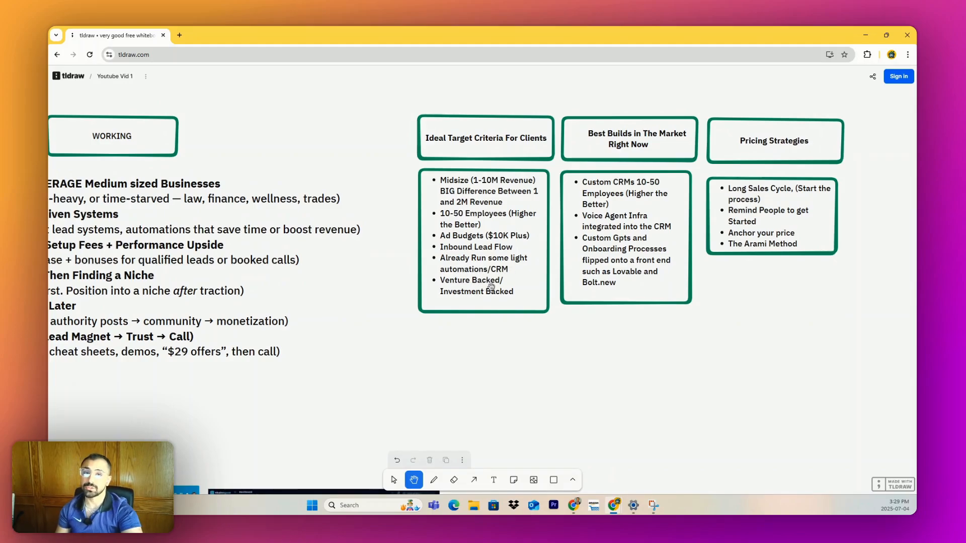
pyautogui.moveTo(406, 258)
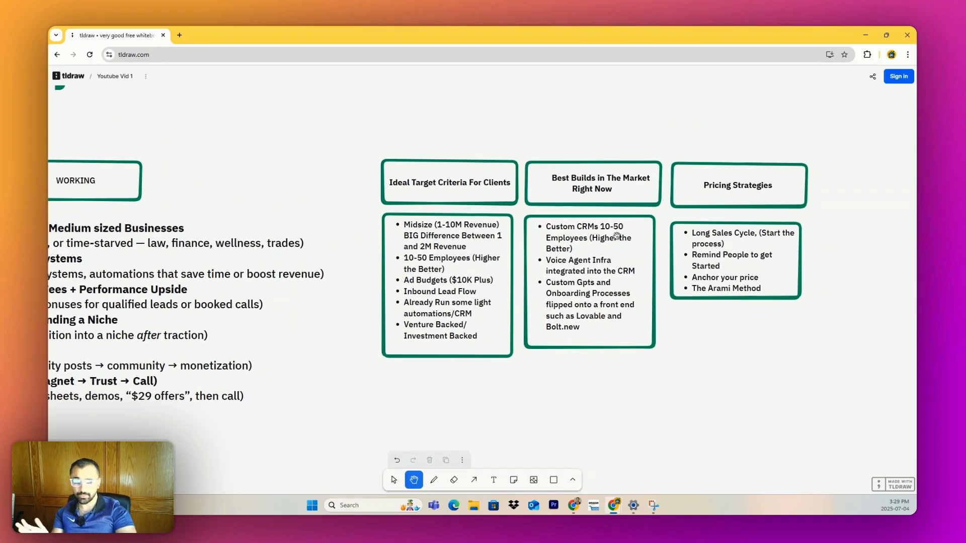
pyautogui.moveTo(623, 171)
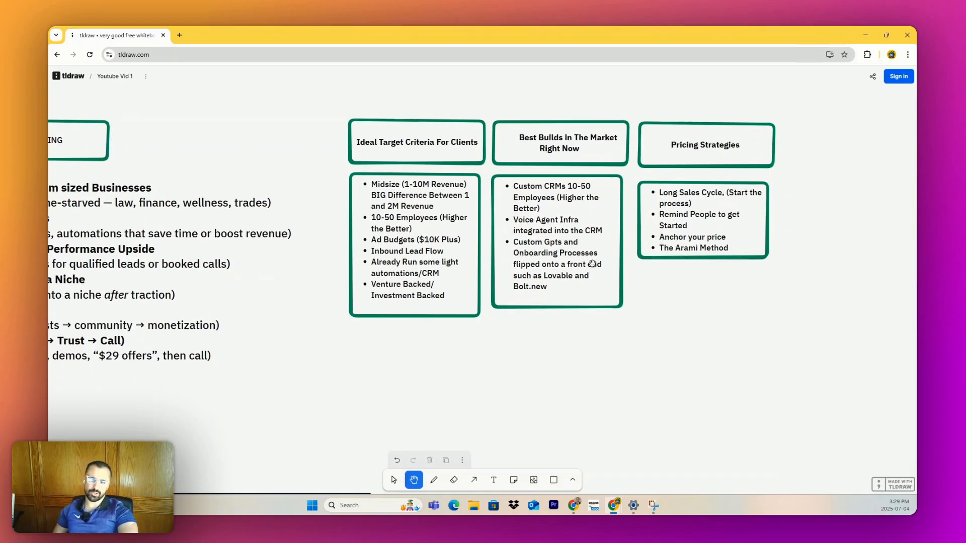
pyautogui.moveTo(549, 274)
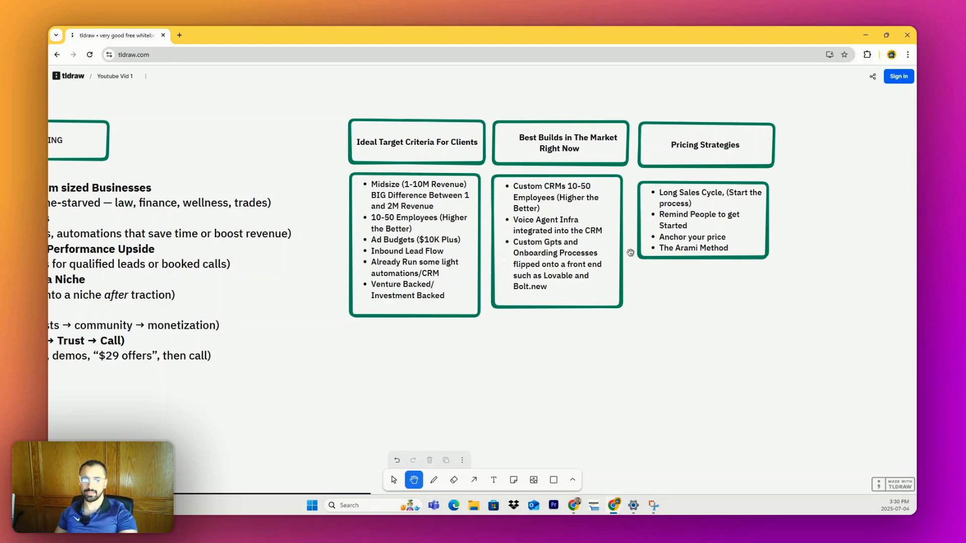
pyautogui.moveTo(650, 185)
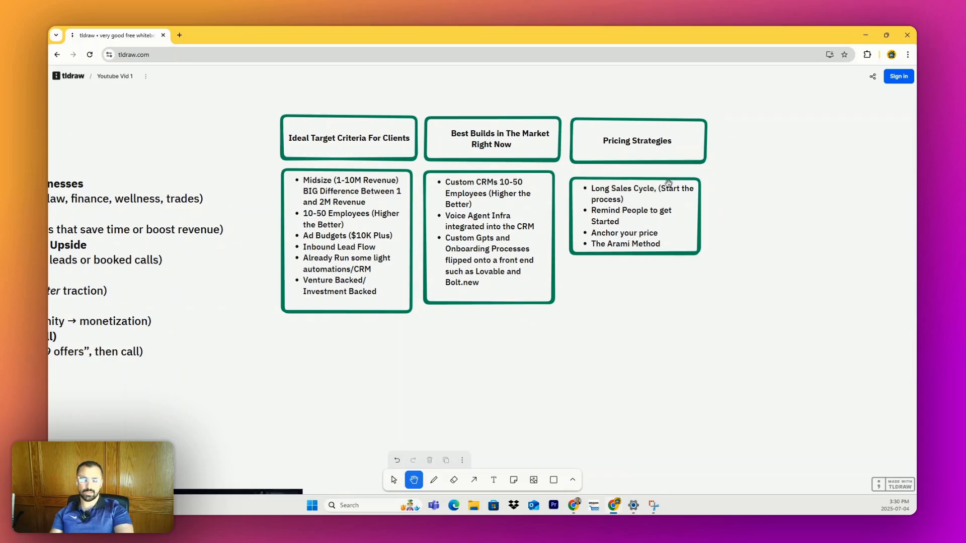
pyautogui.moveTo(688, 134)
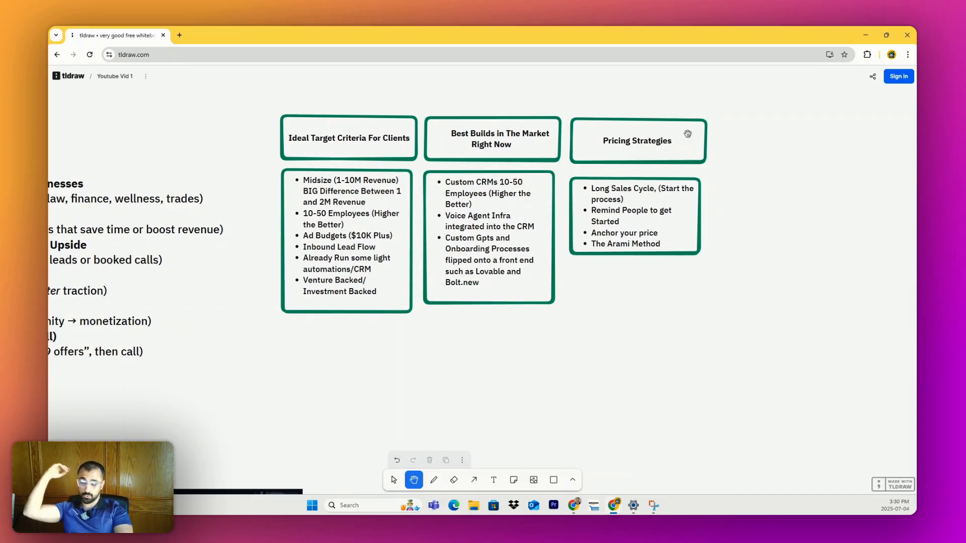
pyautogui.moveTo(587, 150)
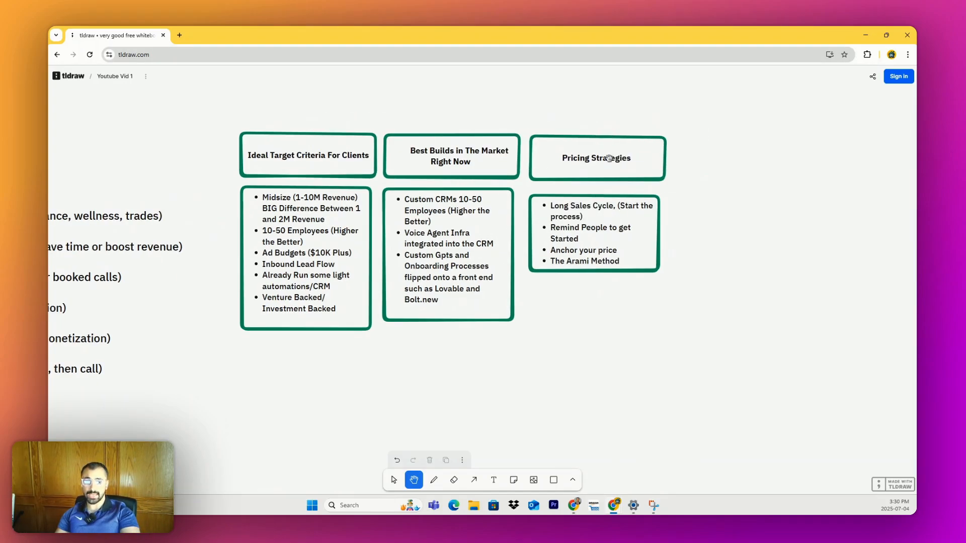
pyautogui.moveTo(631, 120)
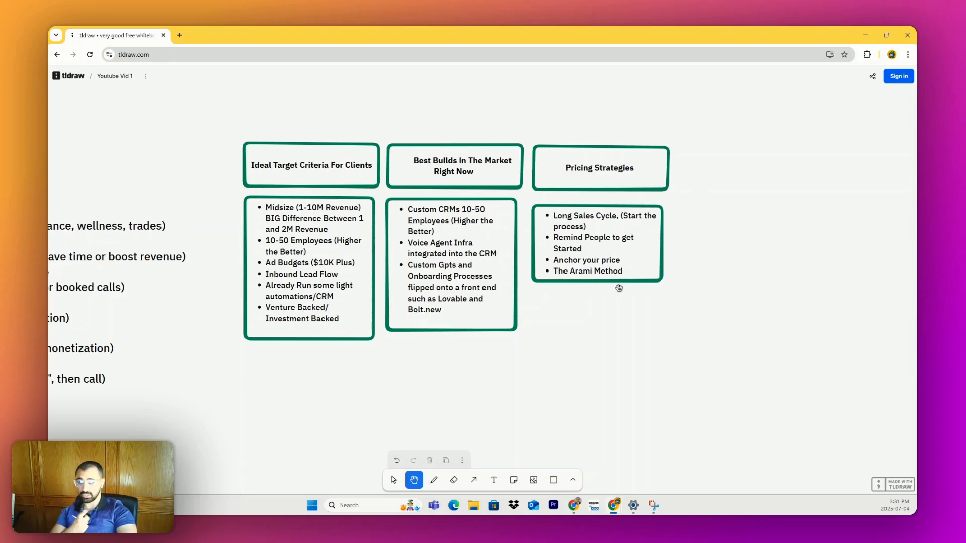
pyautogui.moveTo(620, 289)
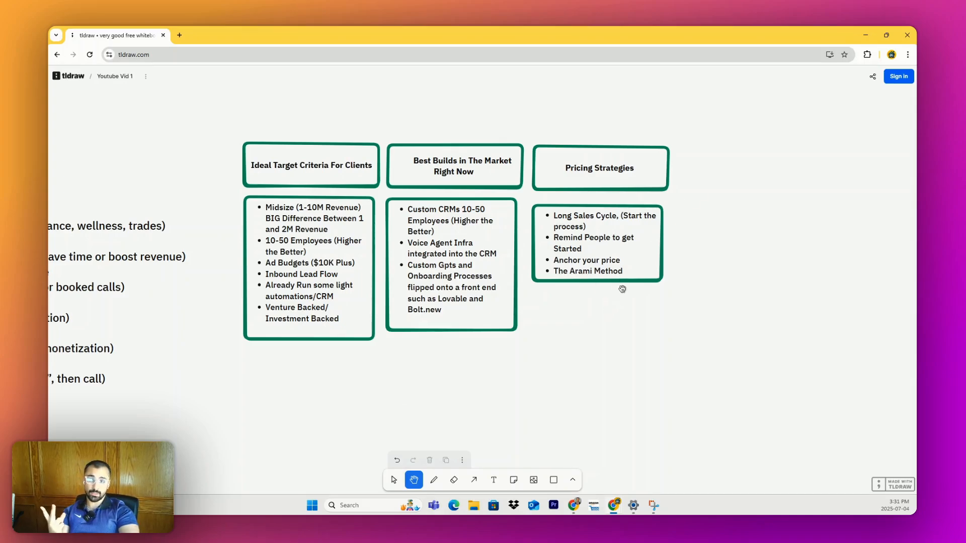
pyautogui.moveTo(664, 248)
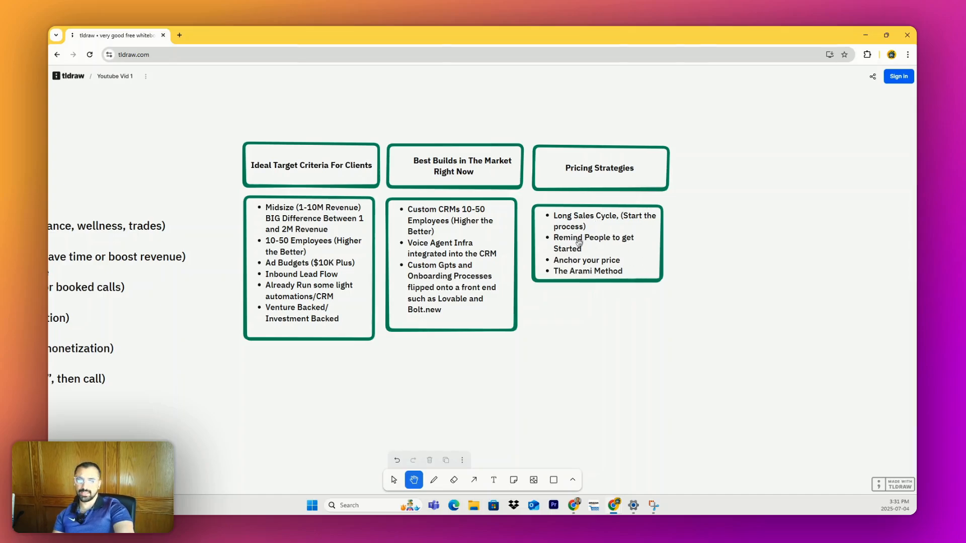
pyautogui.moveTo(562, 311)
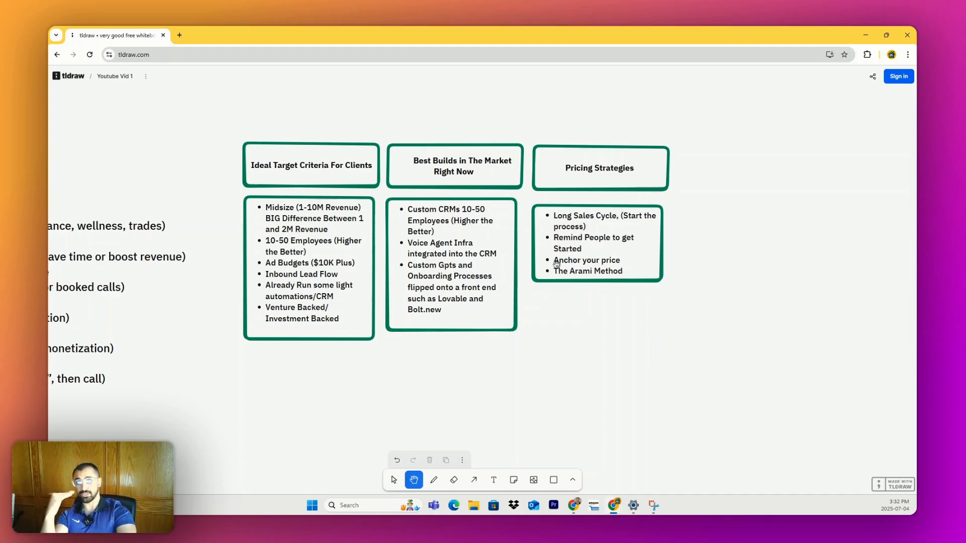
pyautogui.moveTo(540, 274)
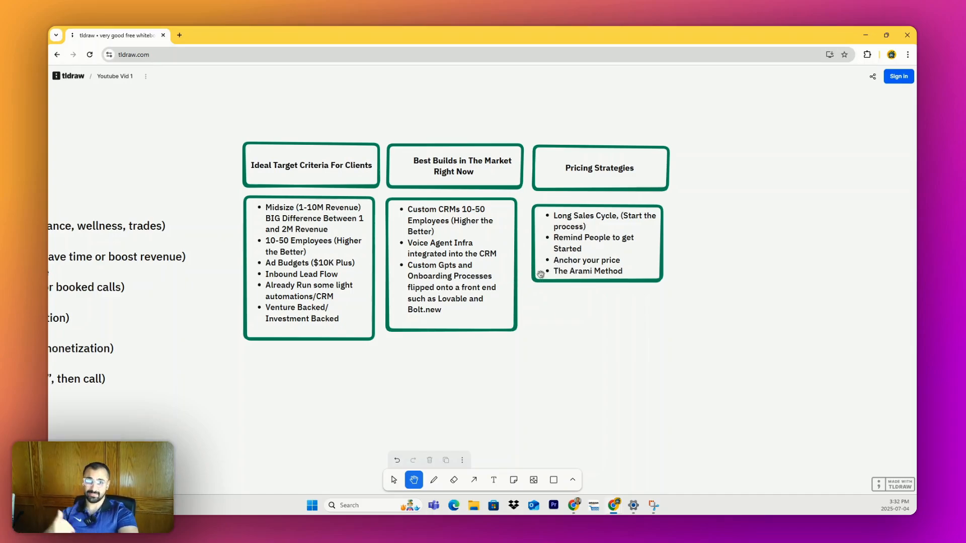
pyautogui.moveTo(639, 244)
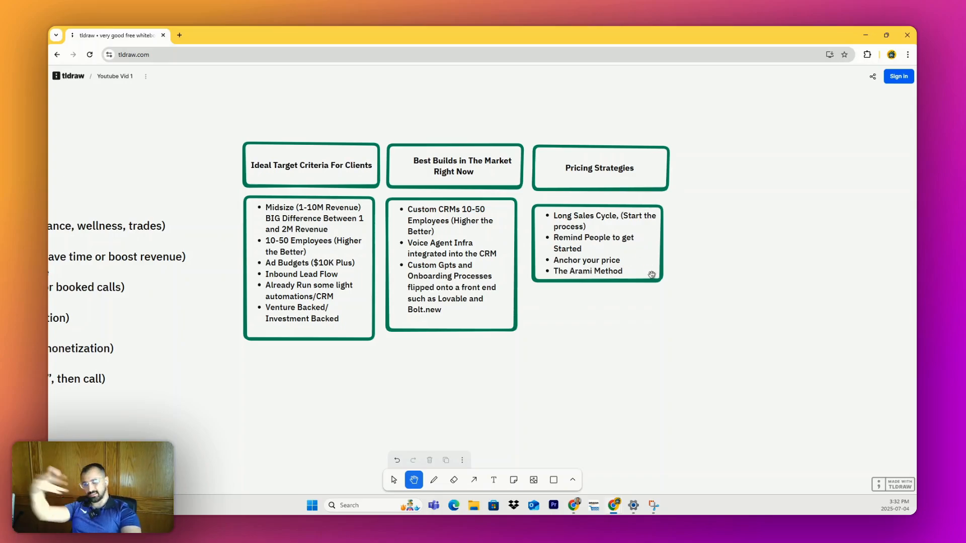
pyautogui.moveTo(639, 266)
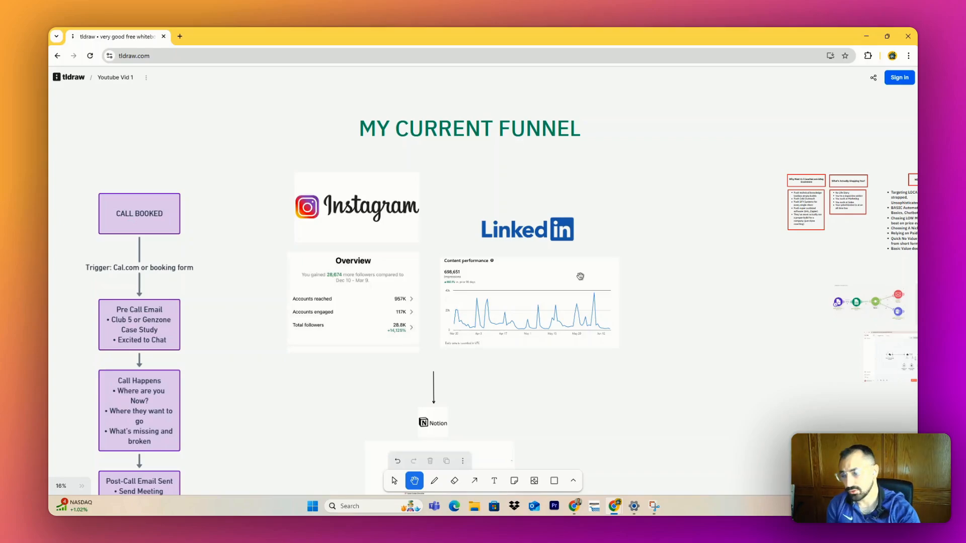
pyautogui.moveTo(617, 234)
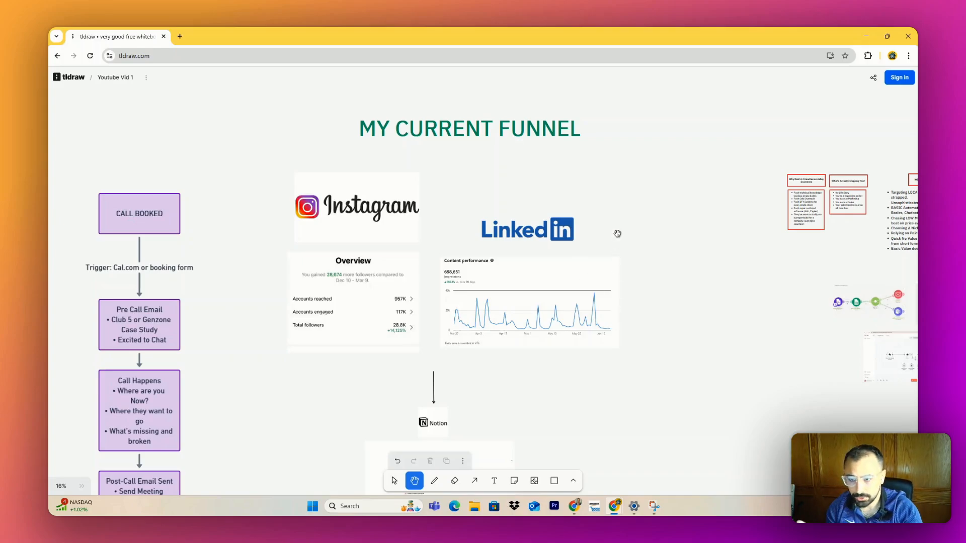
pyautogui.moveTo(531, 154)
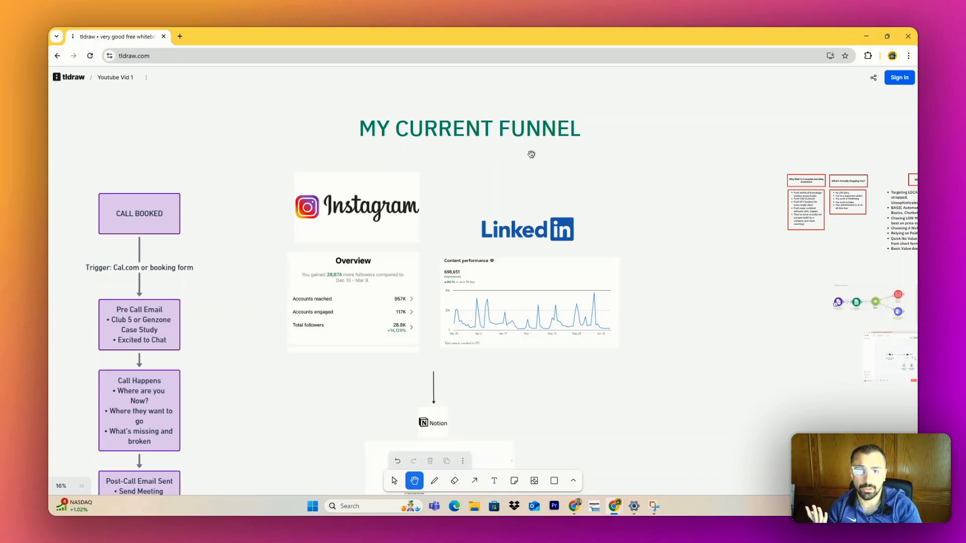
pyautogui.moveTo(555, 143)
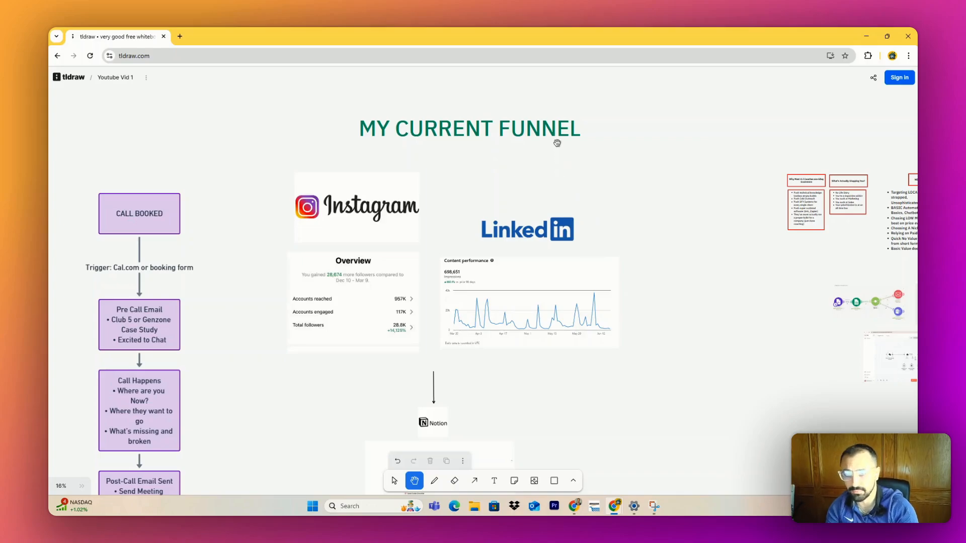
pyautogui.moveTo(567, 249)
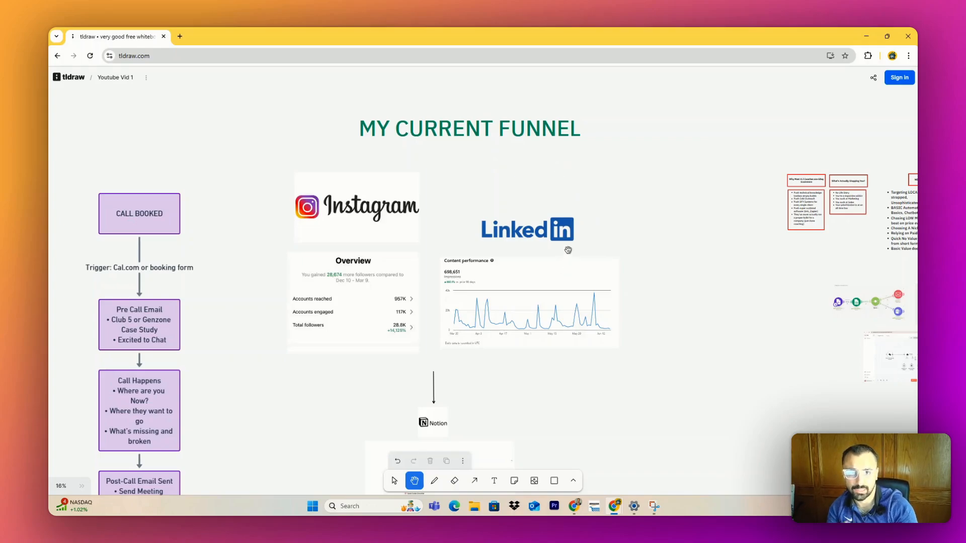
pyautogui.moveTo(447, 306)
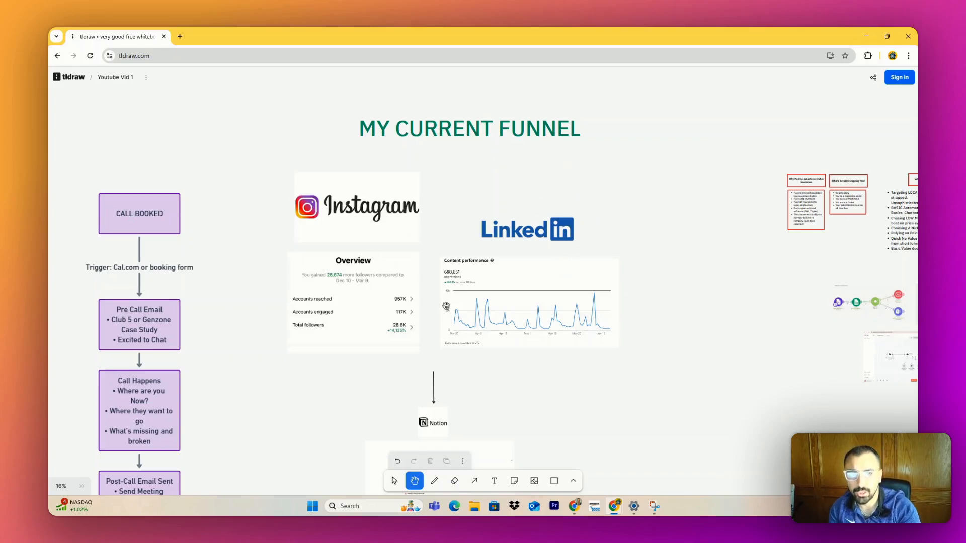
pyautogui.moveTo(572, 301)
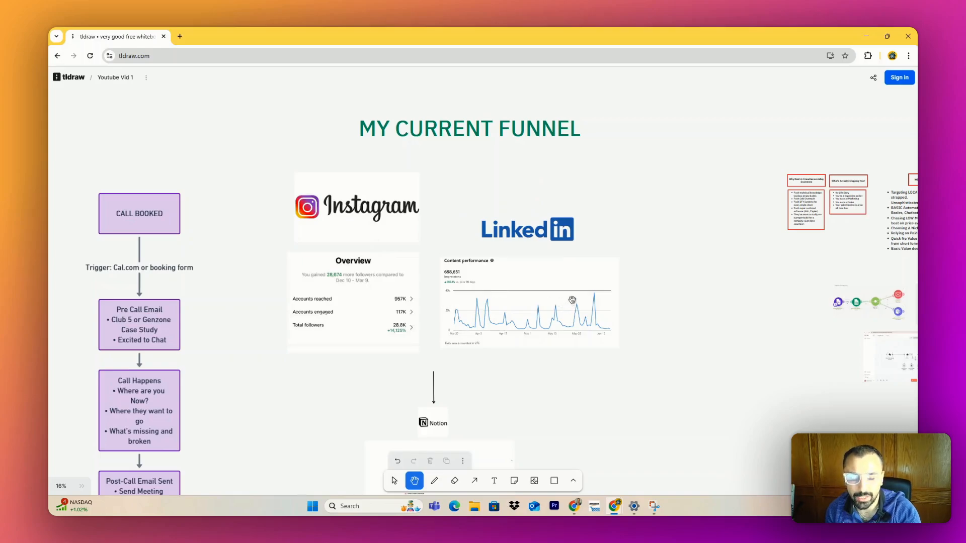
pyautogui.moveTo(543, 335)
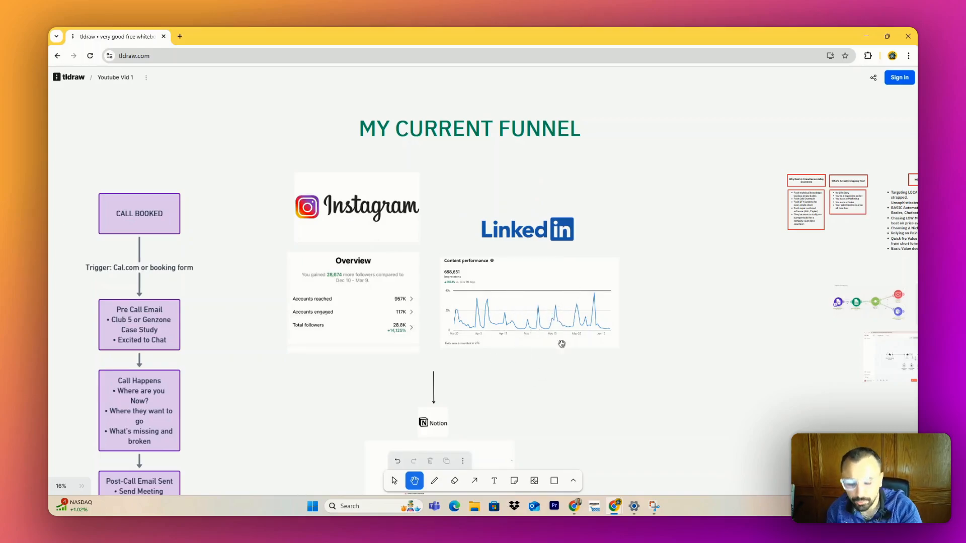
pyautogui.moveTo(543, 209)
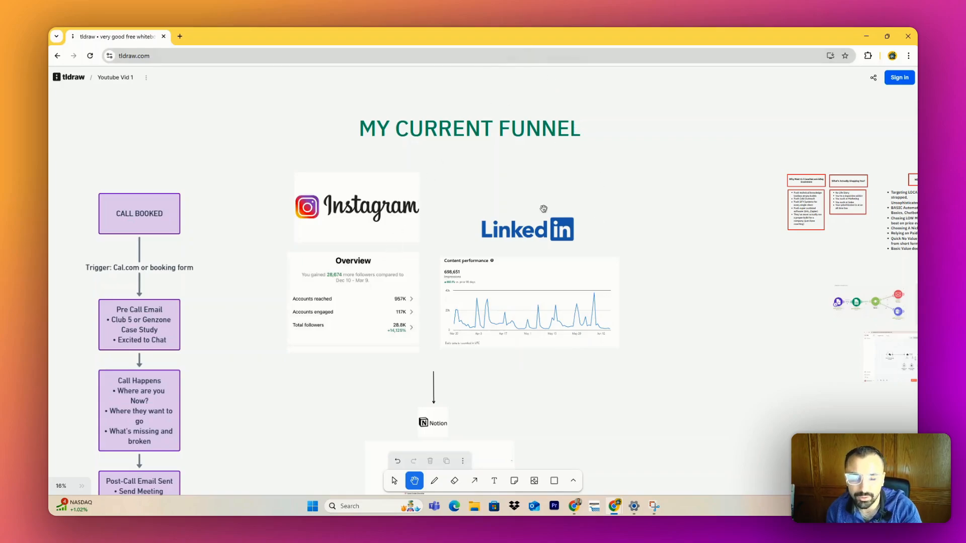
pyautogui.moveTo(573, 164)
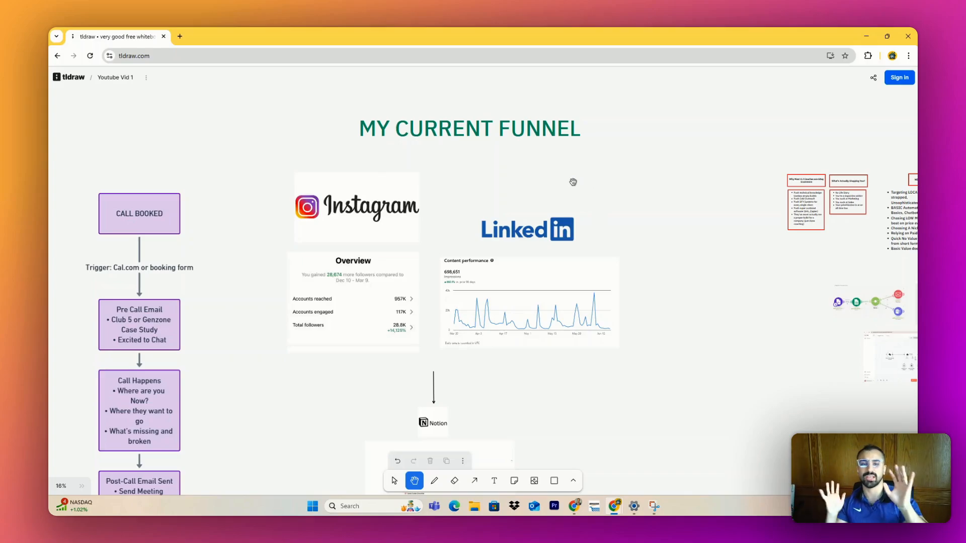
pyautogui.moveTo(713, 323)
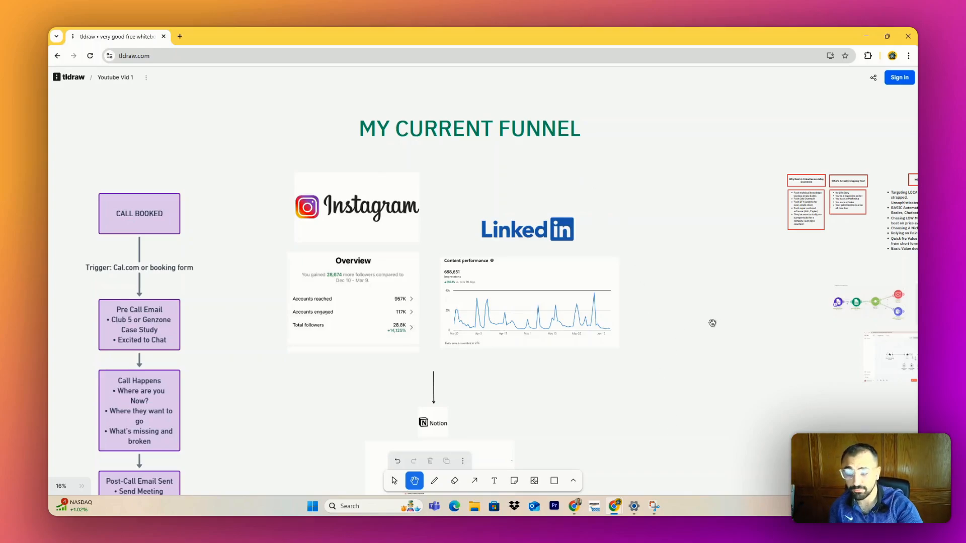
pyautogui.moveTo(487, 275)
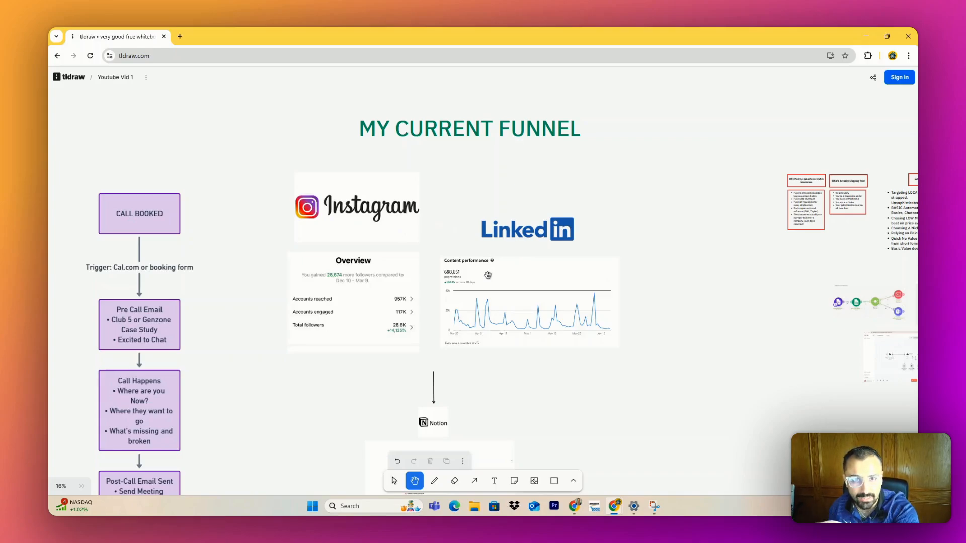
pyautogui.moveTo(316, 256)
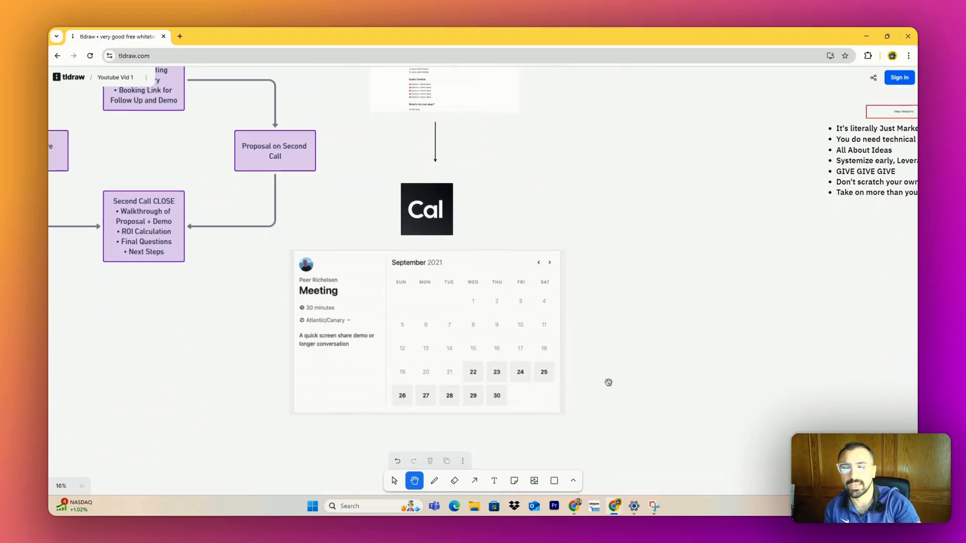
pyautogui.scroll(-3)
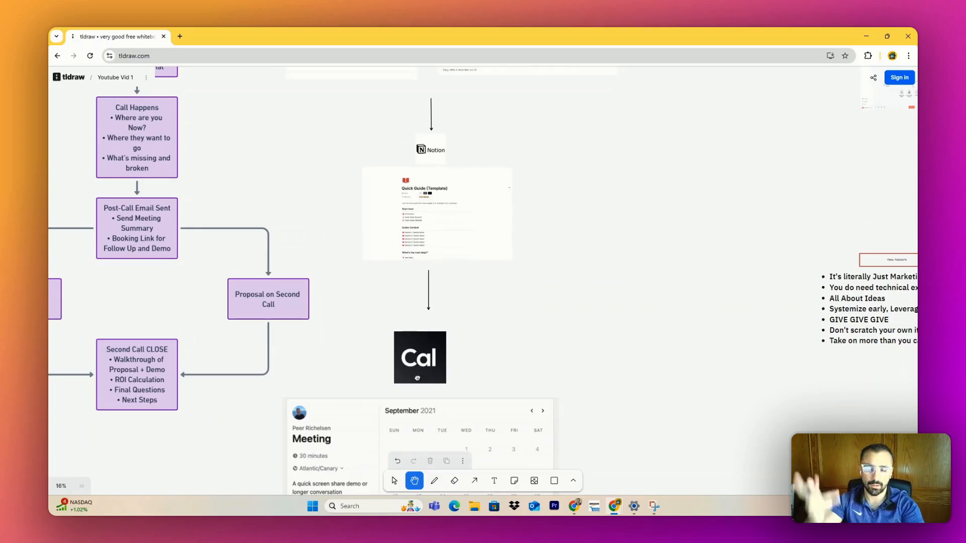
pyautogui.moveTo(431, 247); pyautogui.dragTo(474, 167)
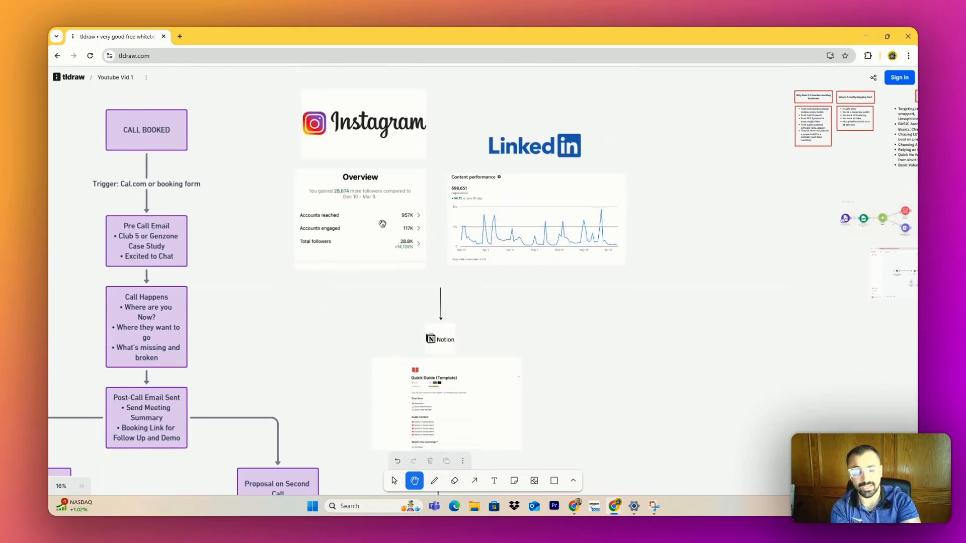
pyautogui.moveTo(405, 217)
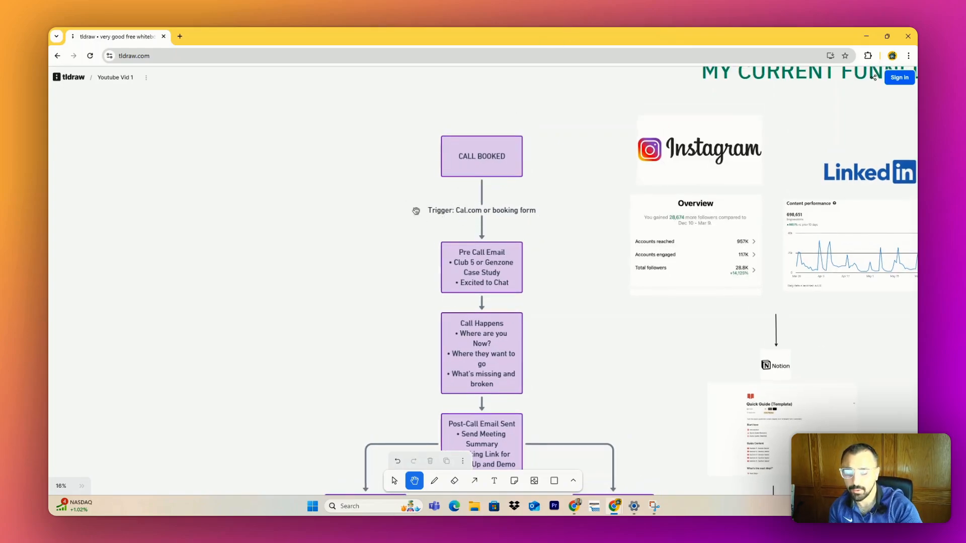
pyautogui.scroll(-3)
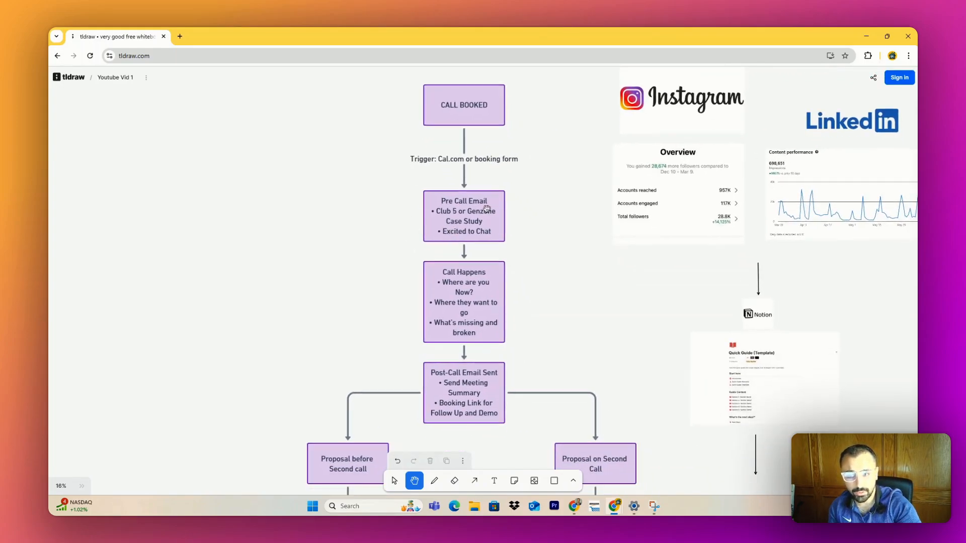
pyautogui.scroll(-3)
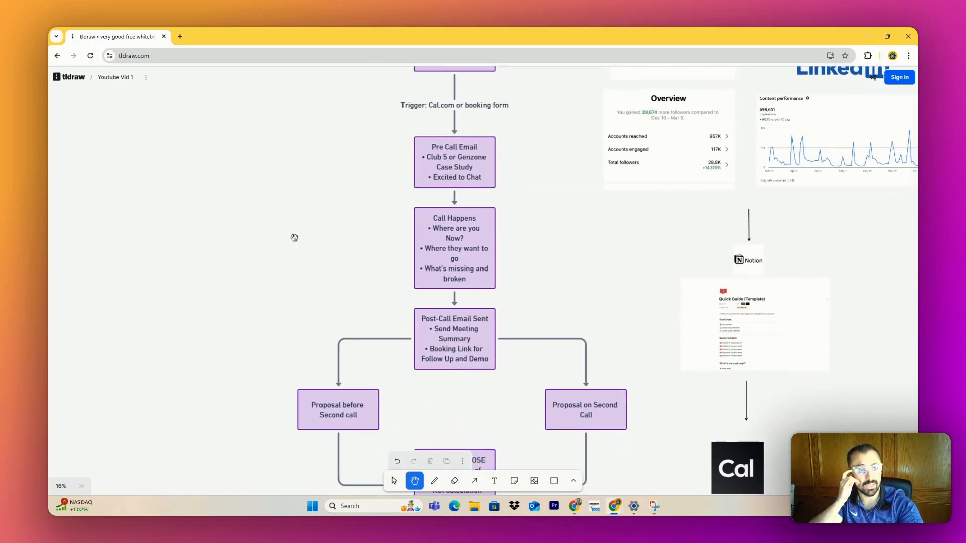
pyautogui.moveTo(569, 216)
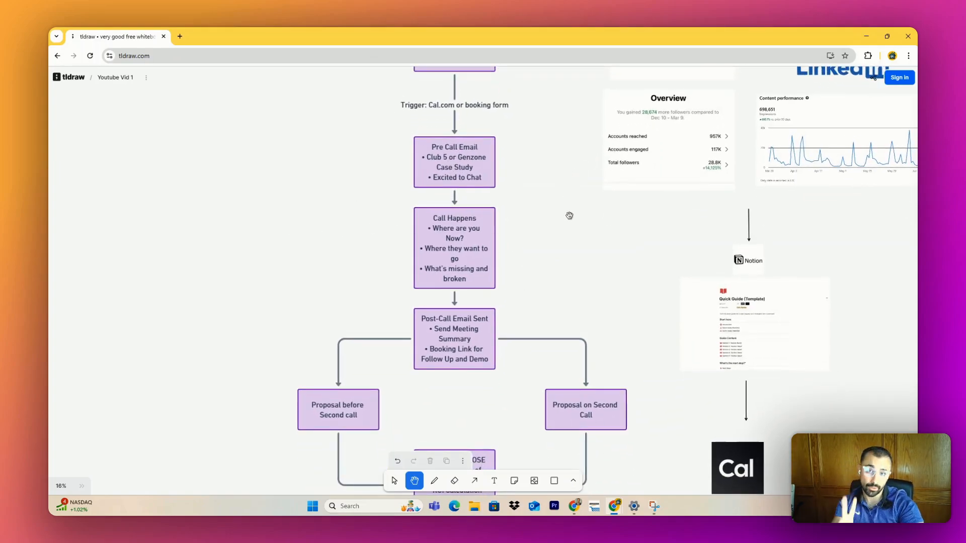
pyautogui.moveTo(600, 217)
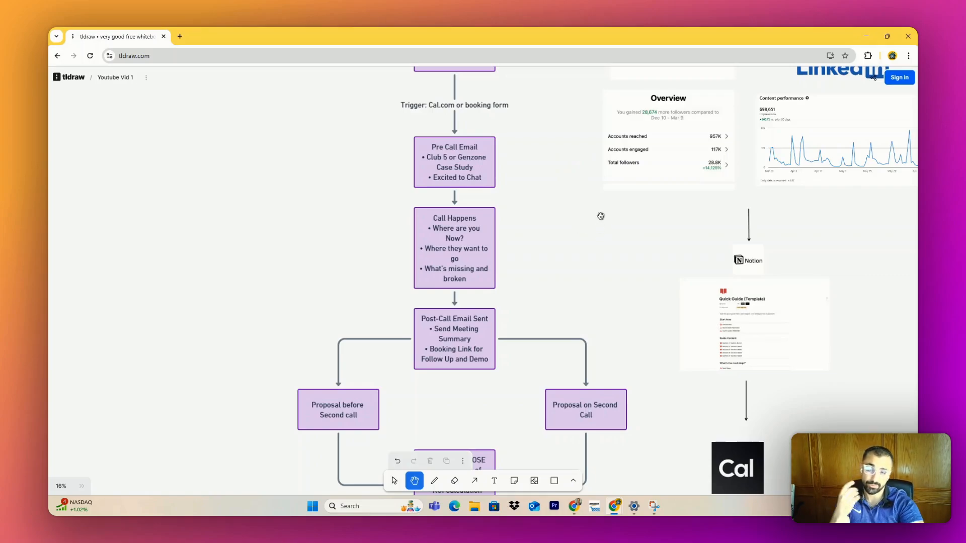
pyautogui.moveTo(567, 204)
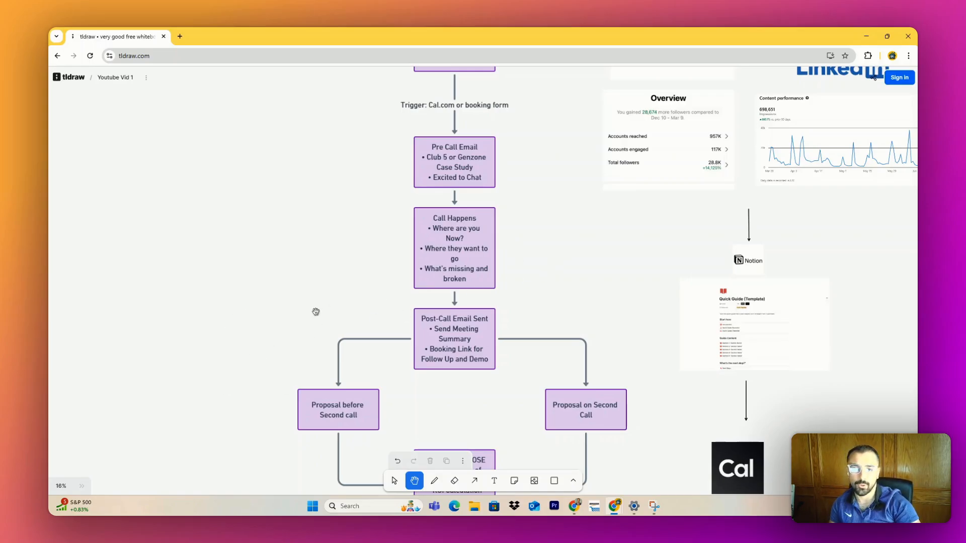
pyautogui.moveTo(757, 199)
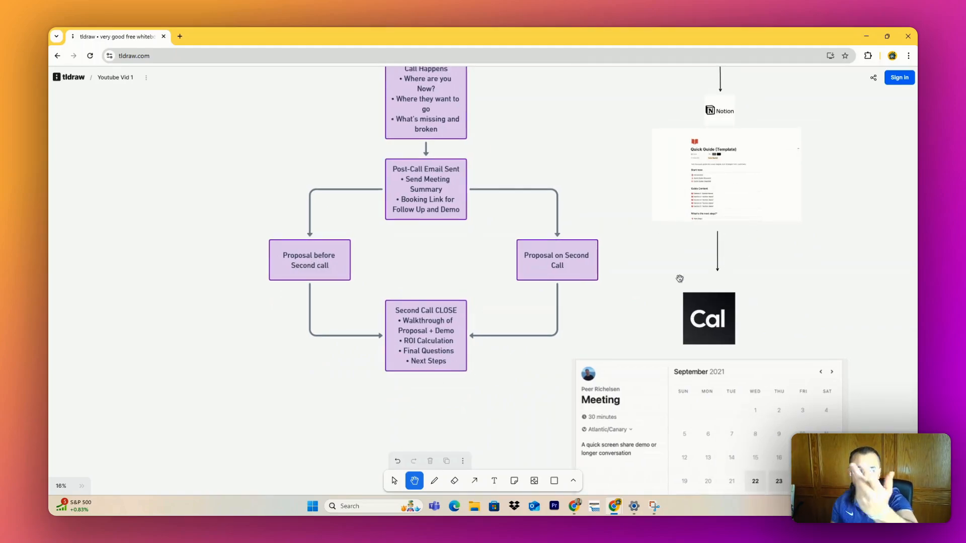
pyautogui.moveTo(472, 379)
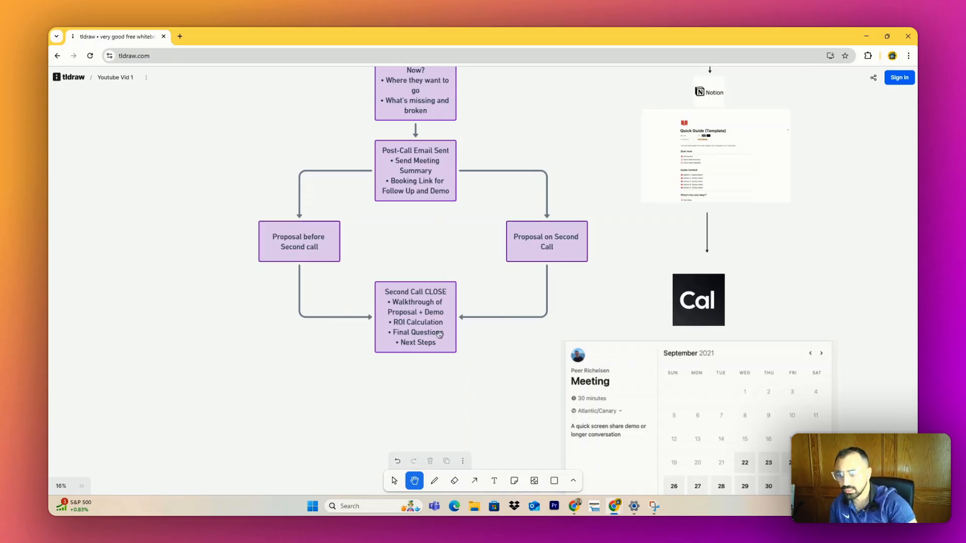
pyautogui.moveTo(512, 236)
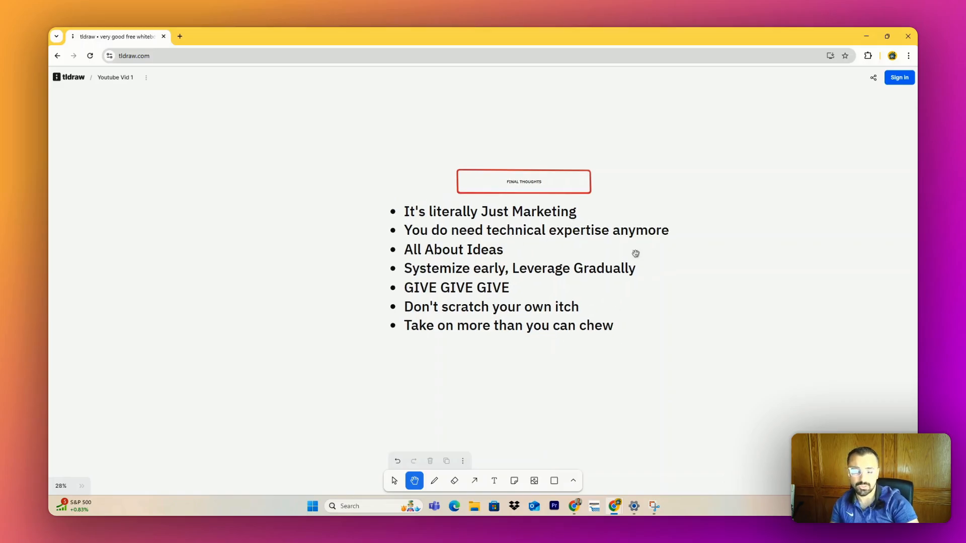
pyautogui.moveTo(464, 300)
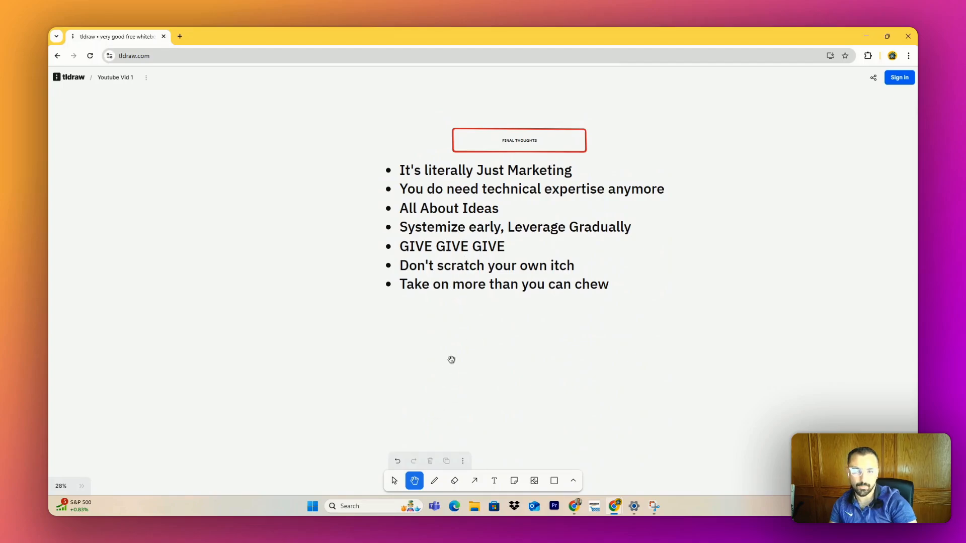
pyautogui.moveTo(603, 208)
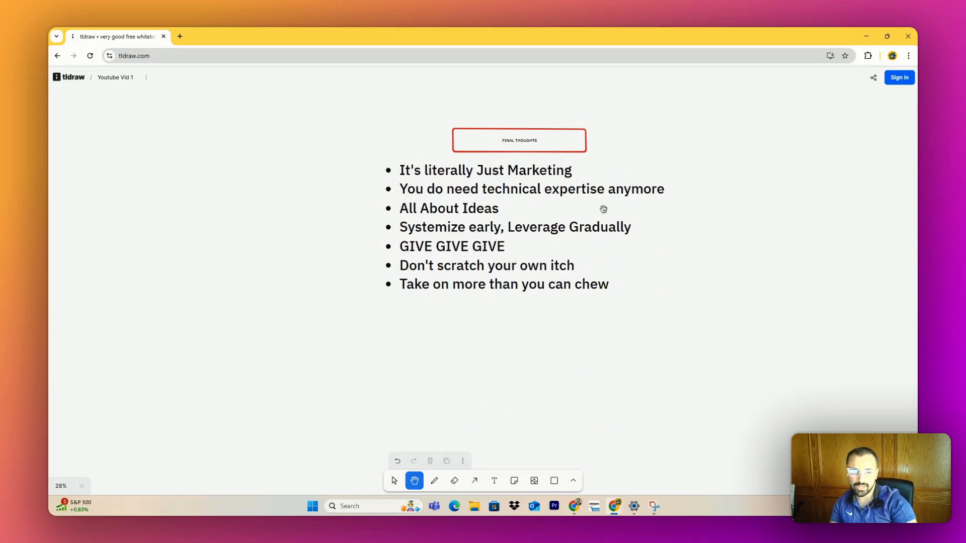
pyautogui.moveTo(667, 203)
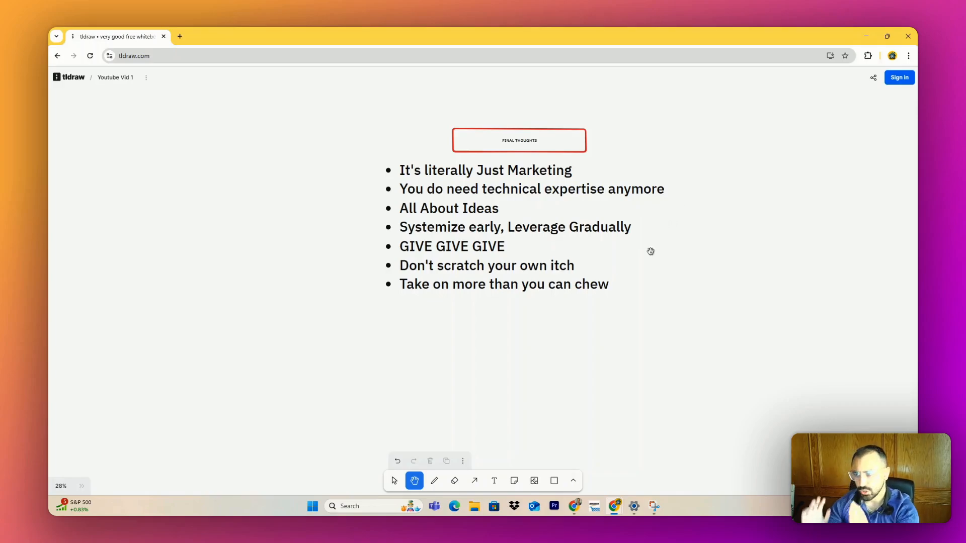
pyautogui.moveTo(277, 176)
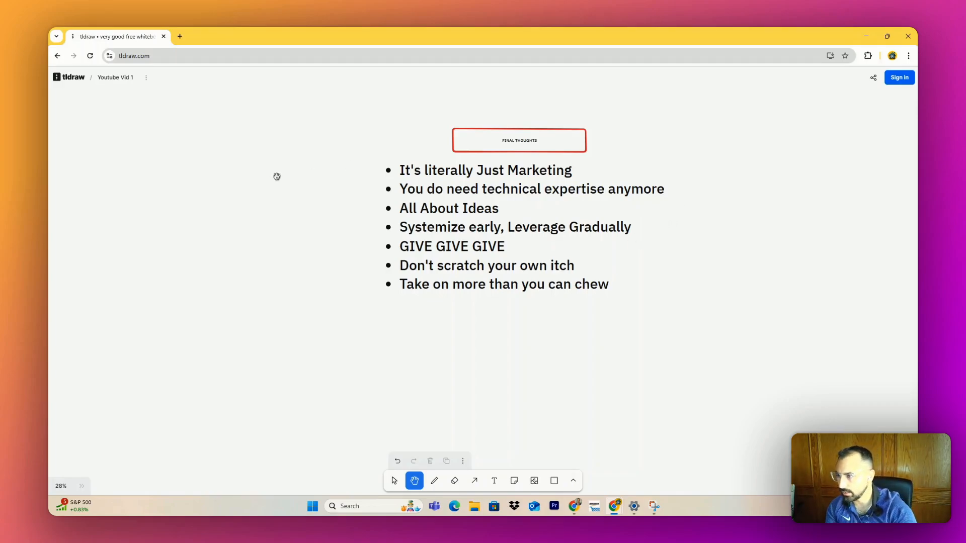
pyautogui.moveTo(337, 230)
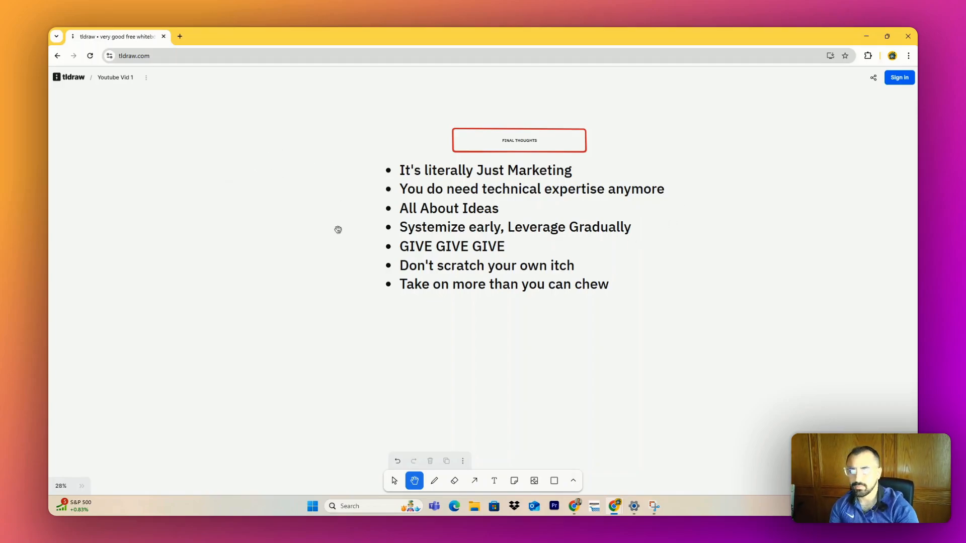
pyautogui.moveTo(504, 208)
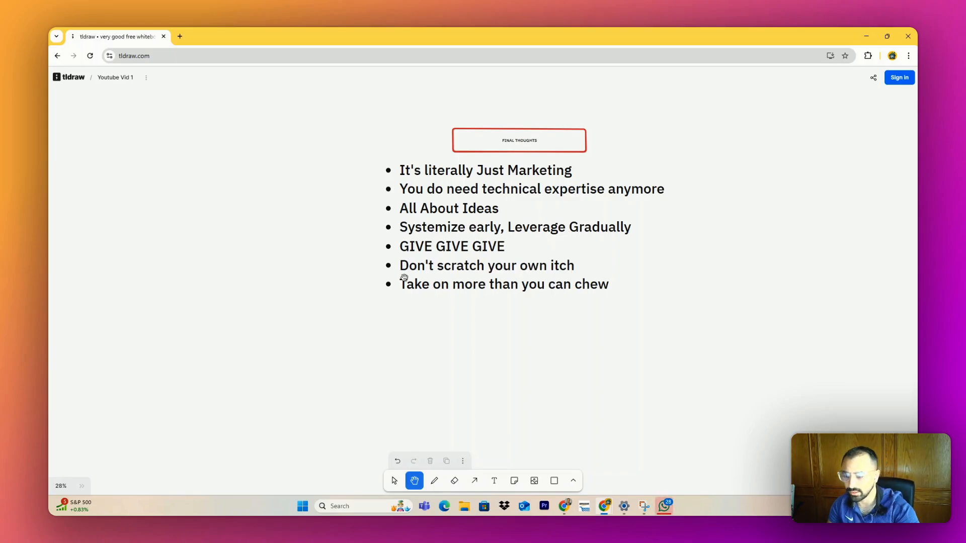
pyautogui.moveTo(461, 226)
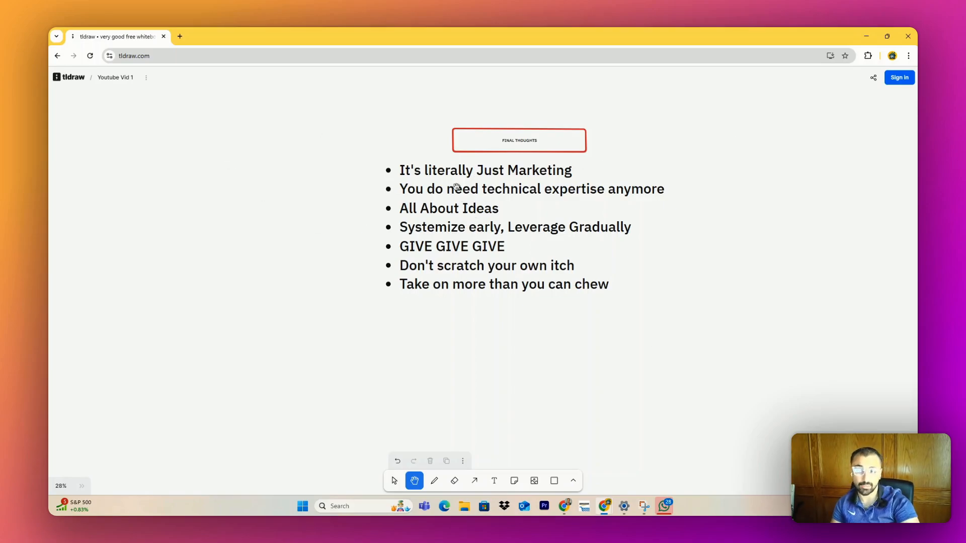
pyautogui.moveTo(537, 217)
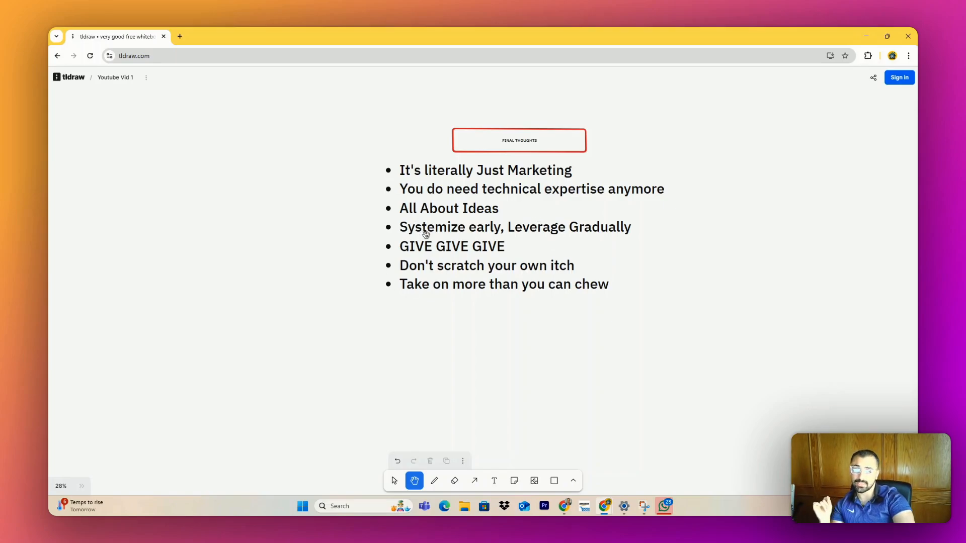
pyautogui.moveTo(525, 241)
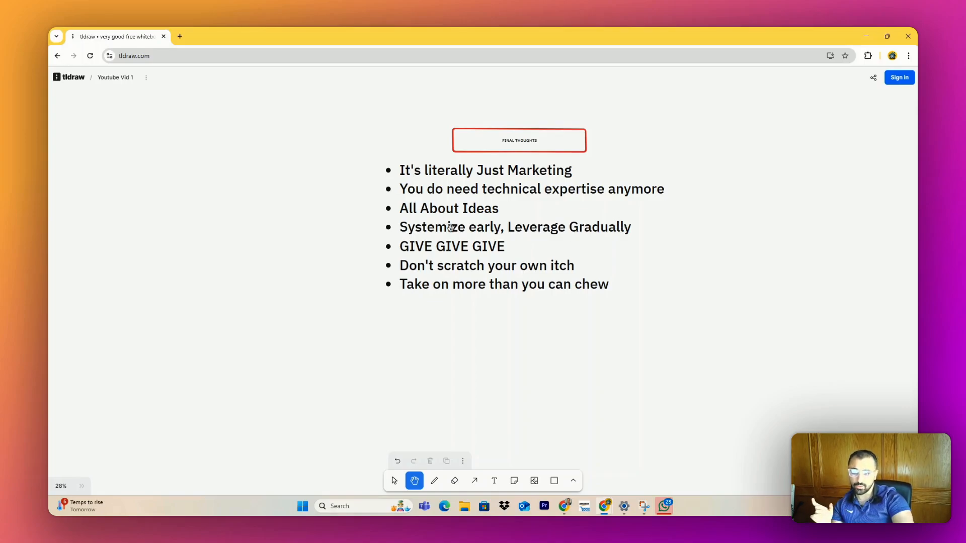
pyautogui.moveTo(455, 230)
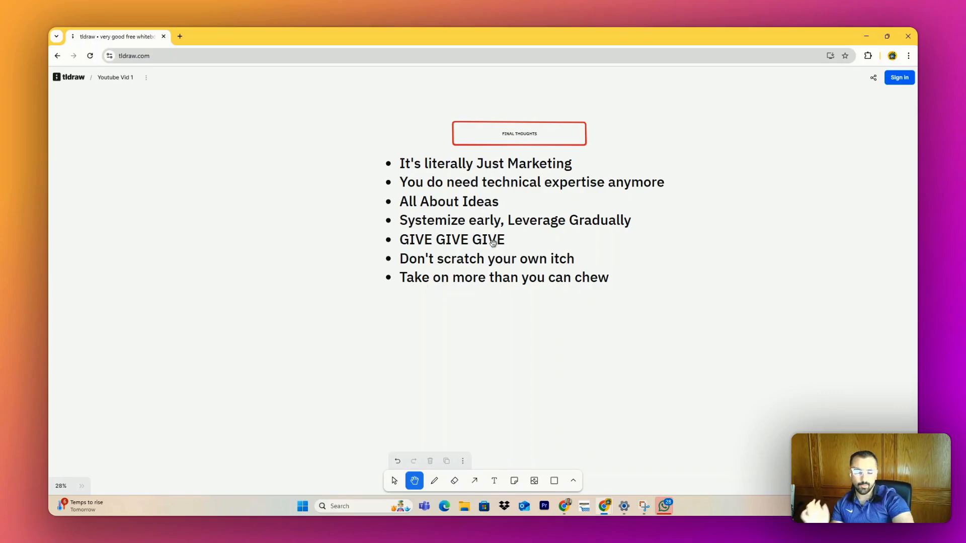
pyautogui.moveTo(522, 254)
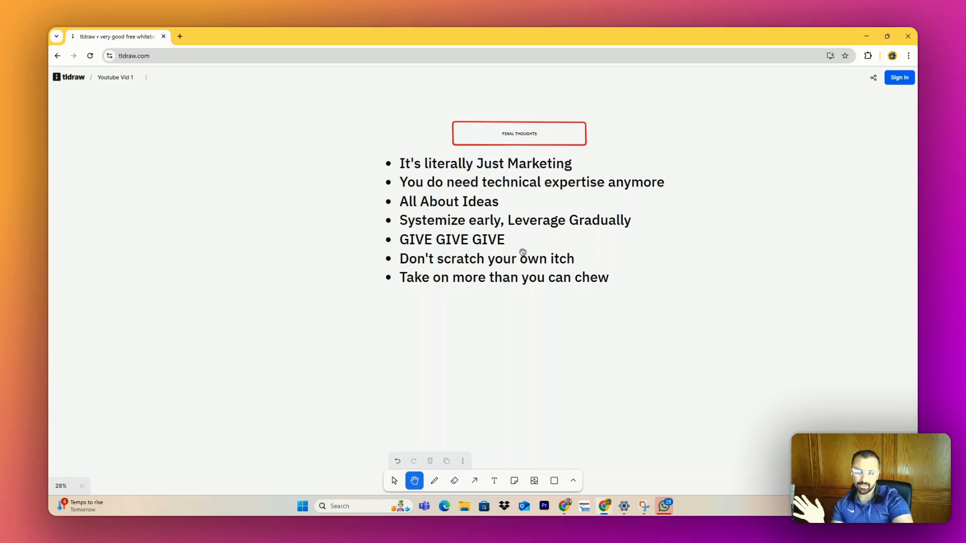
pyautogui.moveTo(353, 230)
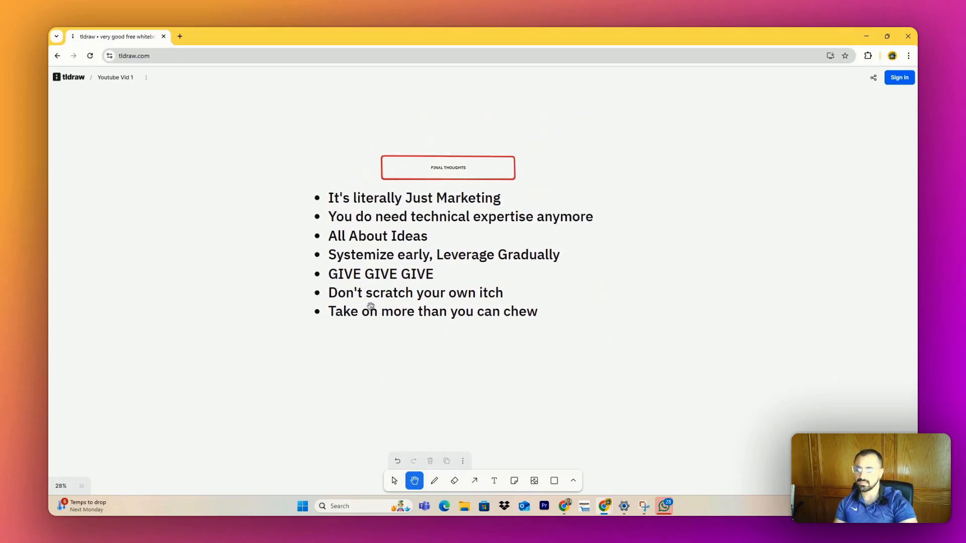
pyautogui.moveTo(603, 231)
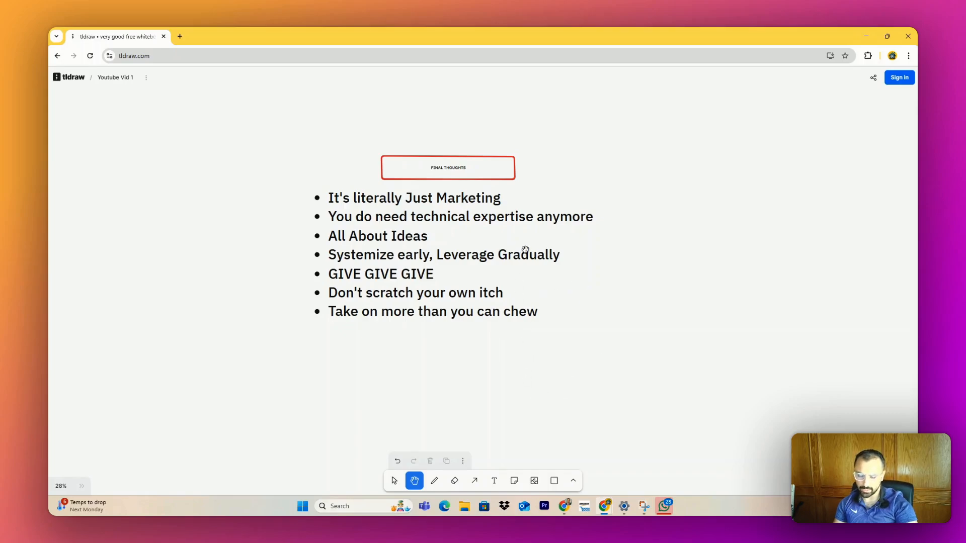
pyautogui.moveTo(702, 403)
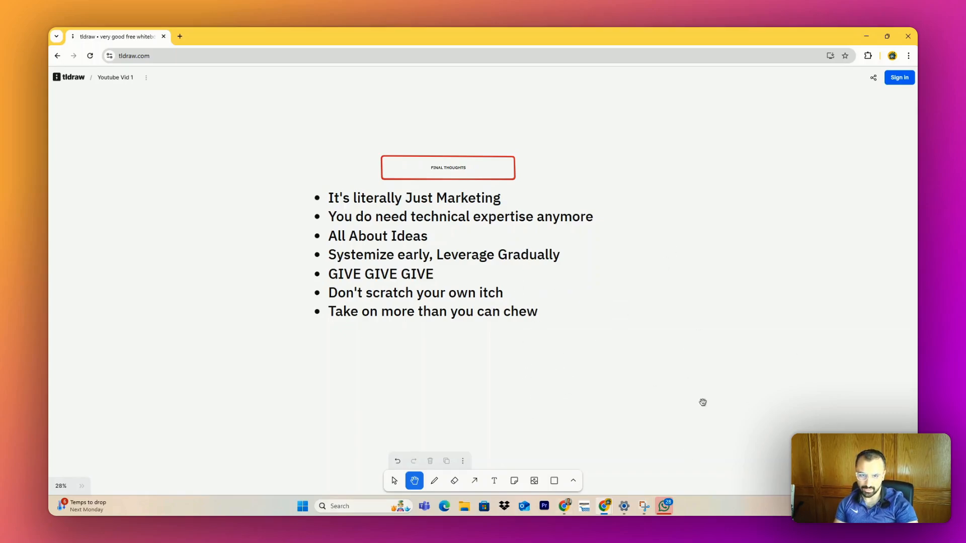
pyautogui.moveTo(769, 457)
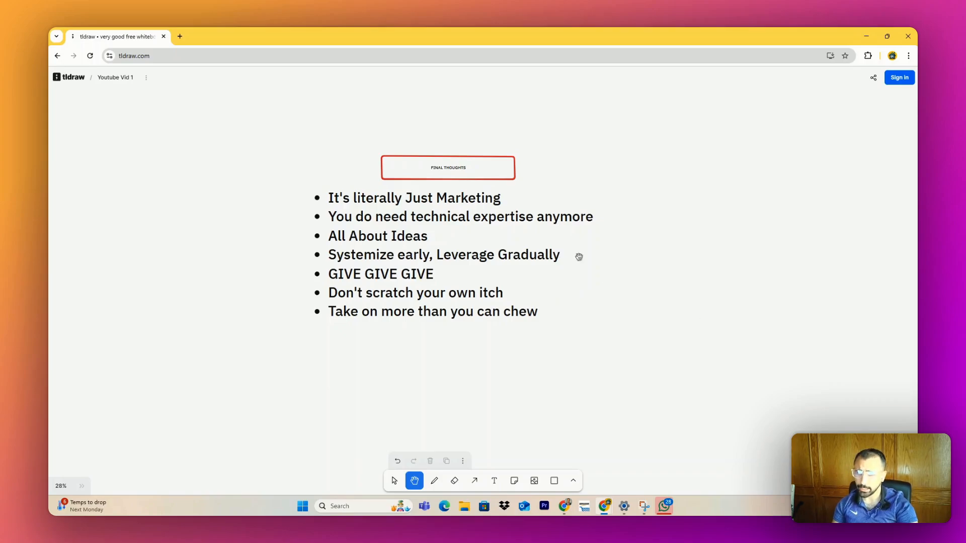
pyautogui.moveTo(494, 377)
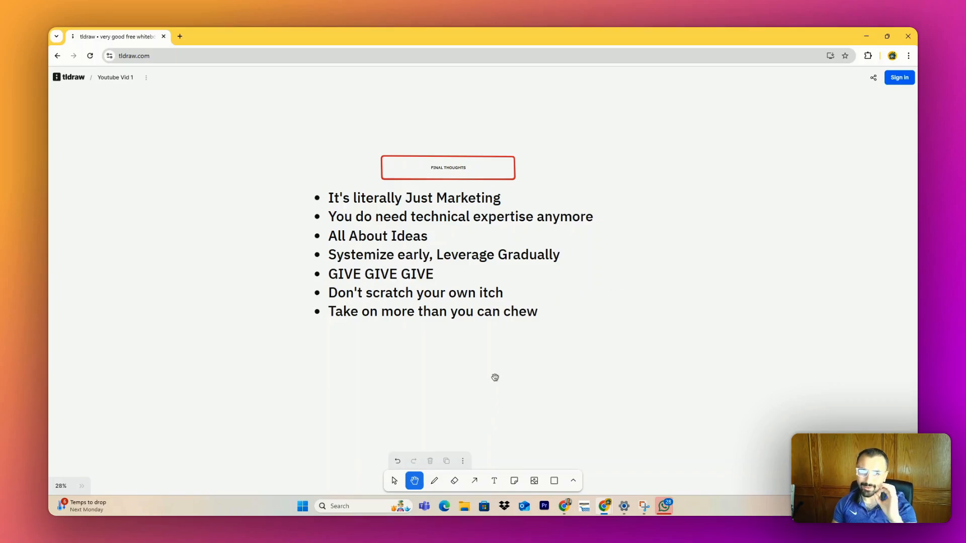